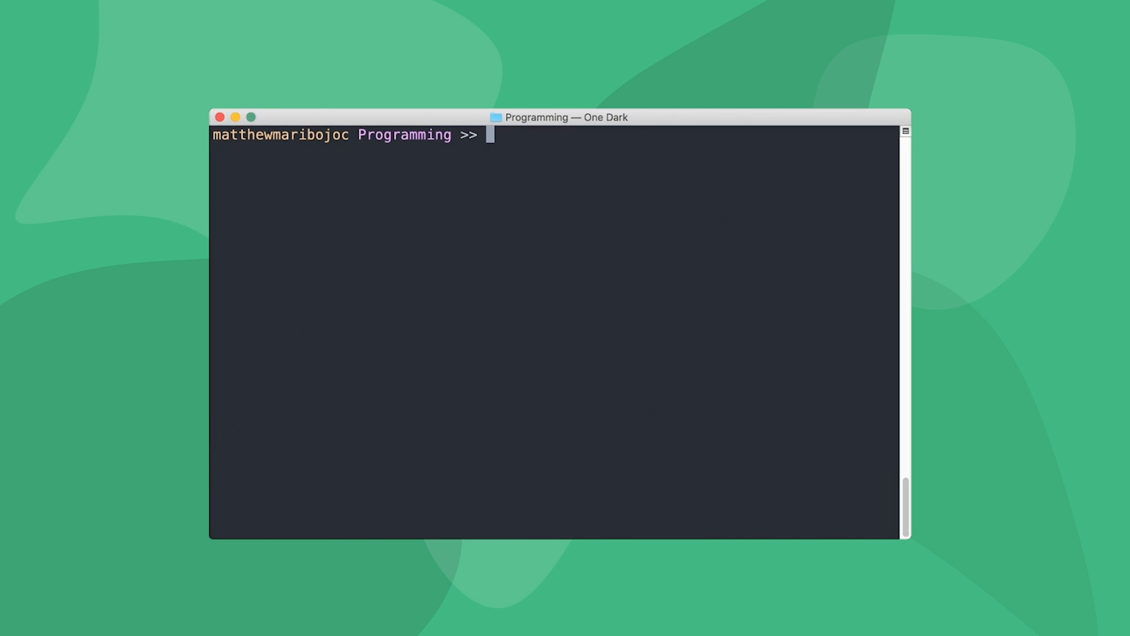
Scaffold a Vite project named my-vite-project using the vue template.
type("npm init @vitejs/app")
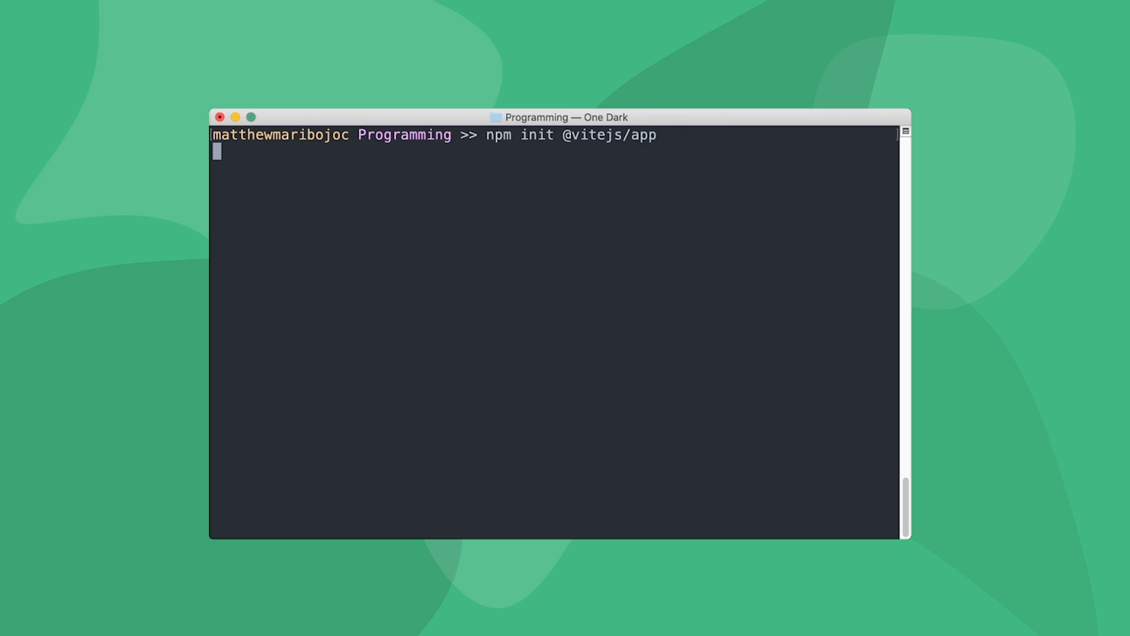
type("my-vite-project")
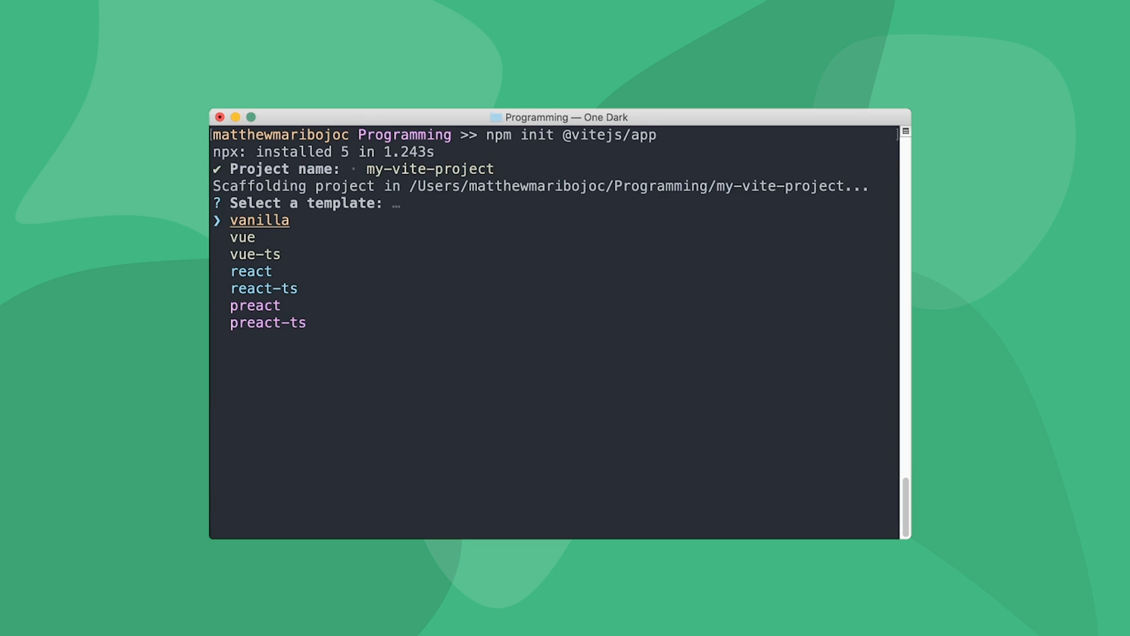
key("Enter")
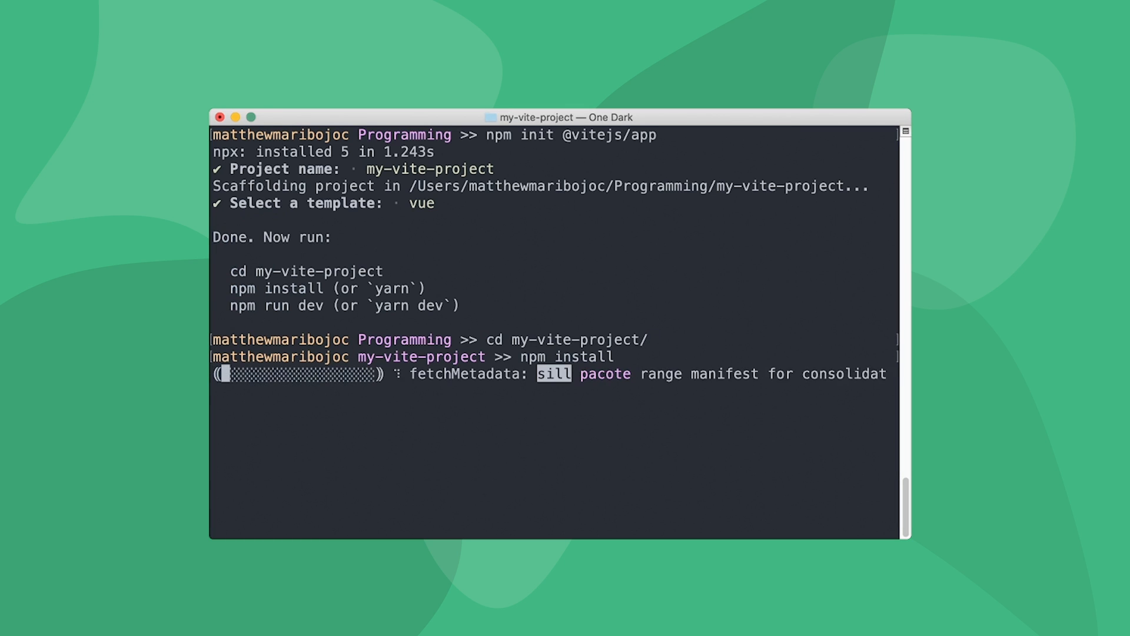
Start the dev server with npm run dev and grab the localhost:3000 address.
type("npm run dev")
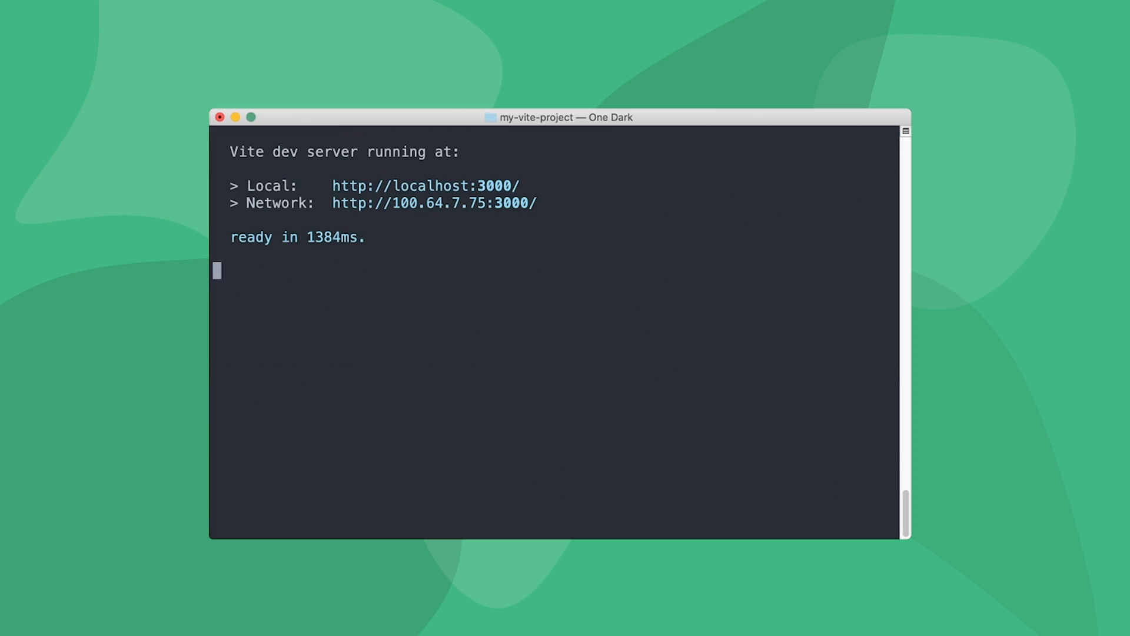
double_click(425, 186)
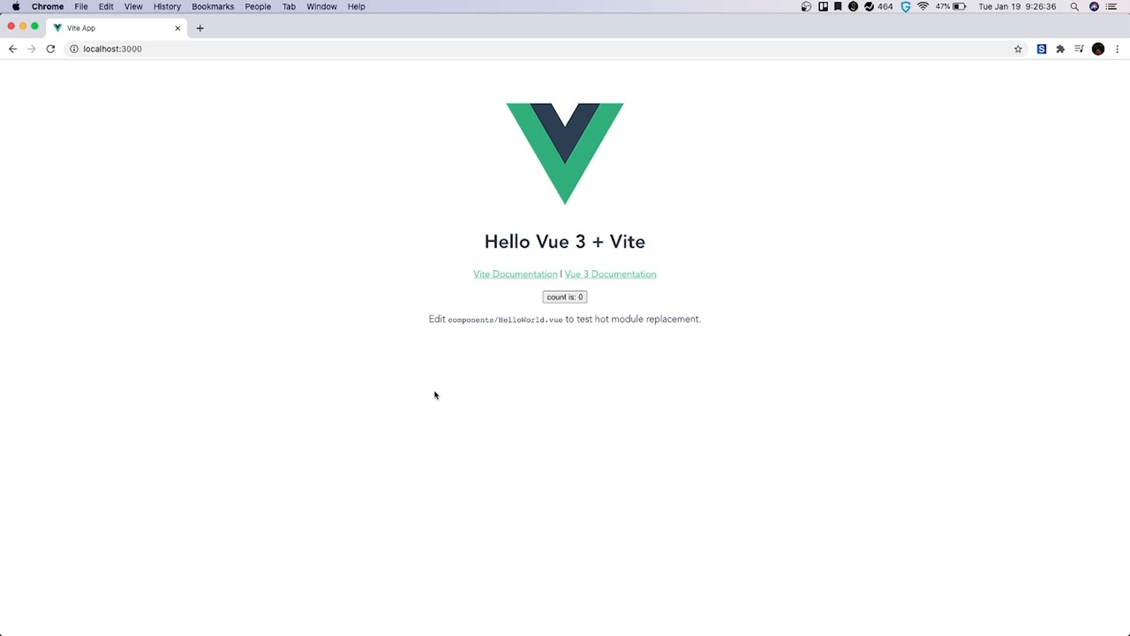
mouse_move(492, 275)
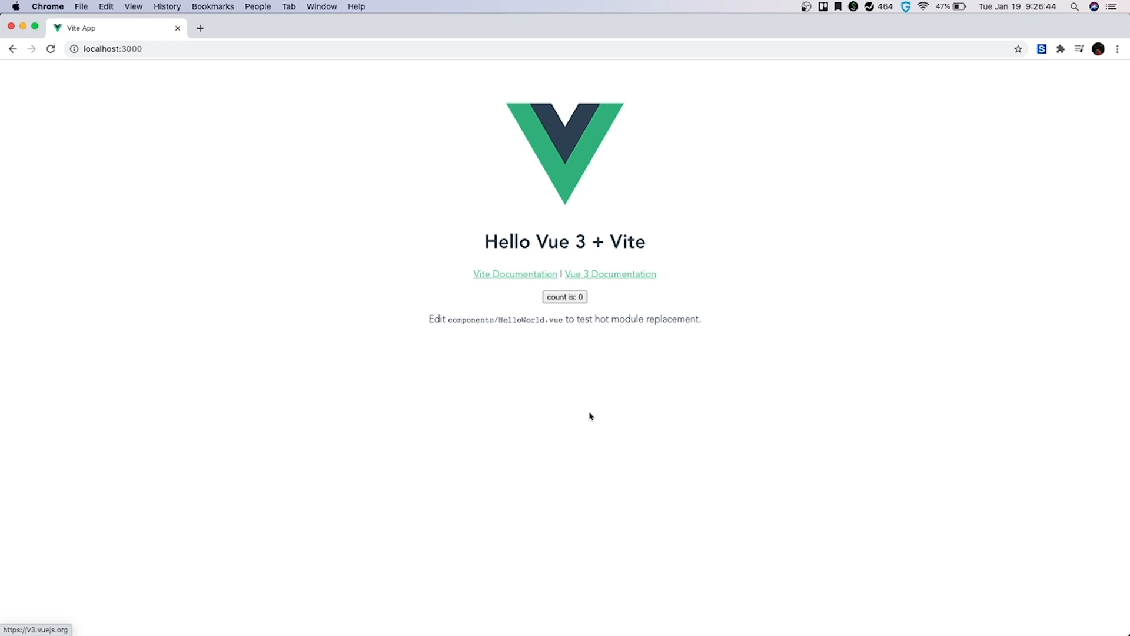
Increment the starter page's counter twice at localhost:3000 to confirm it works.
left_click(564, 297)
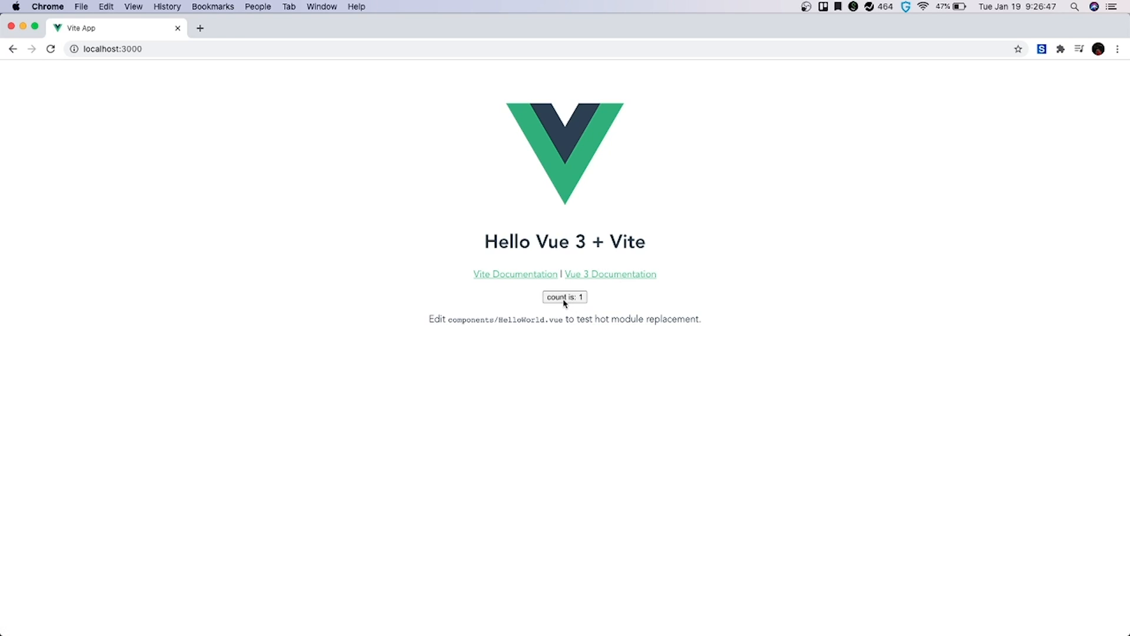
left_click(564, 297)
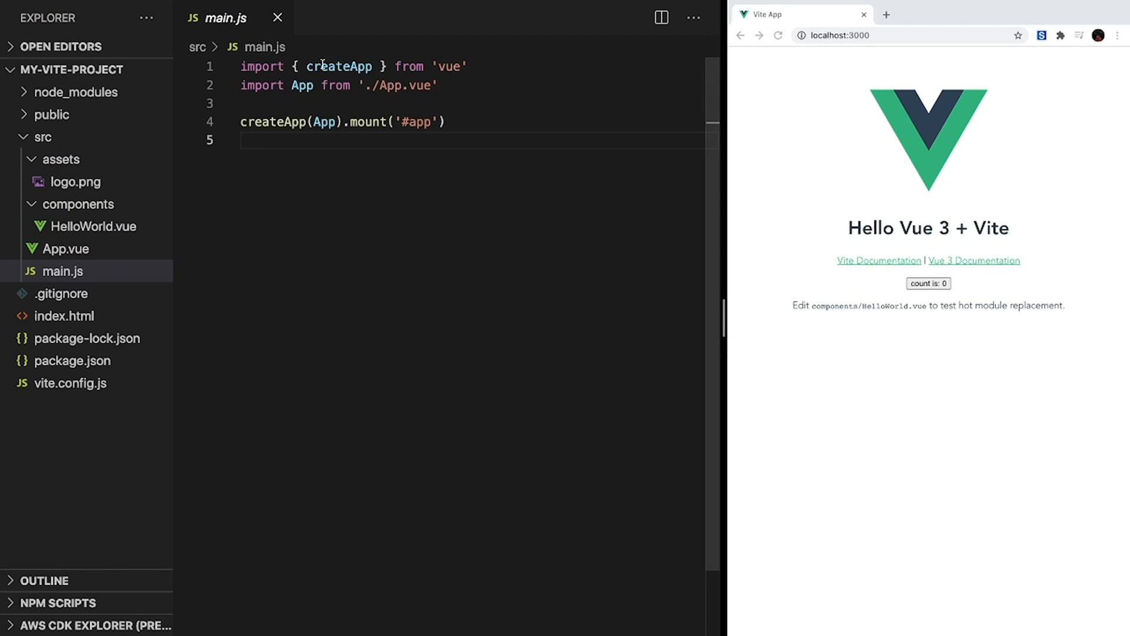
mouse_move(338, 66)
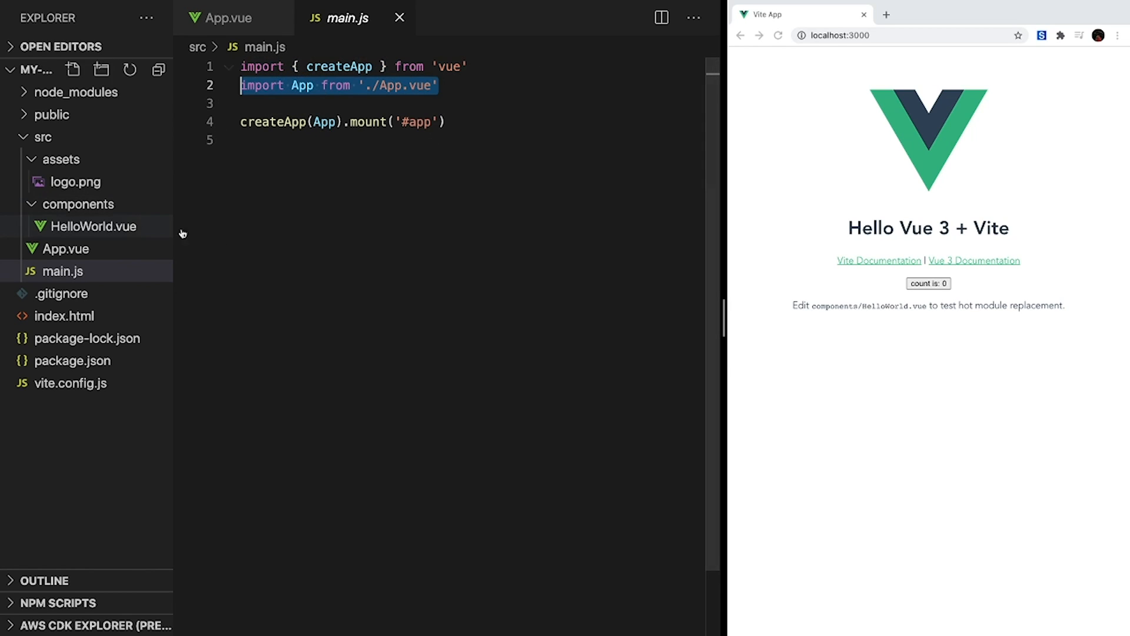
Review src/main.js with its App.vue import, then look at index.html.
left_click(343, 121)
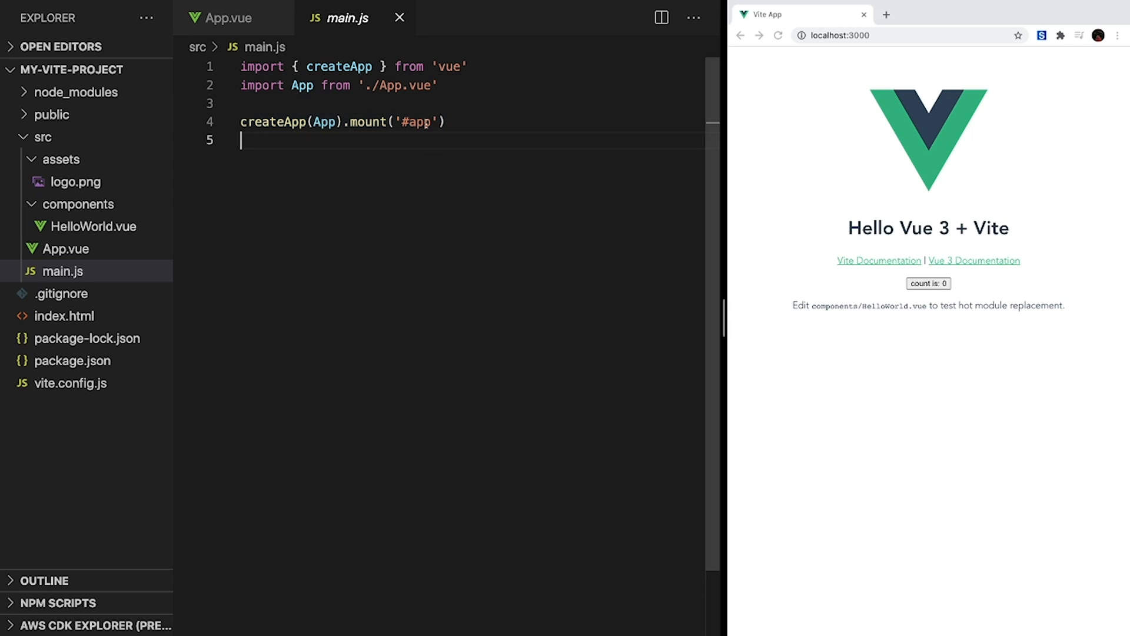
double_click(415, 121)
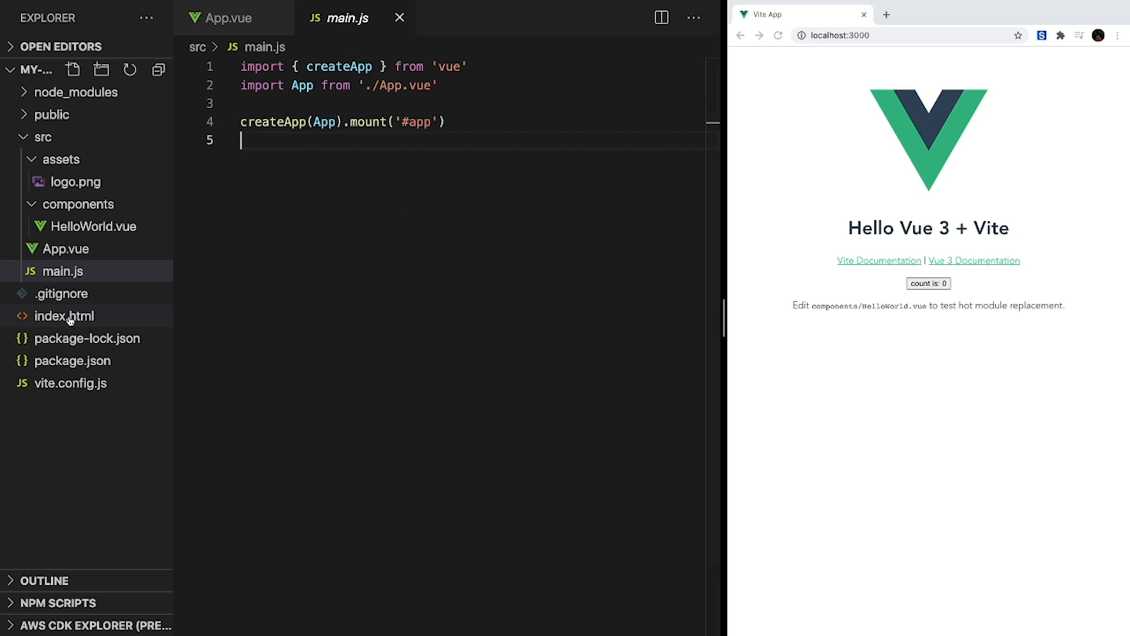
left_click(64, 316)
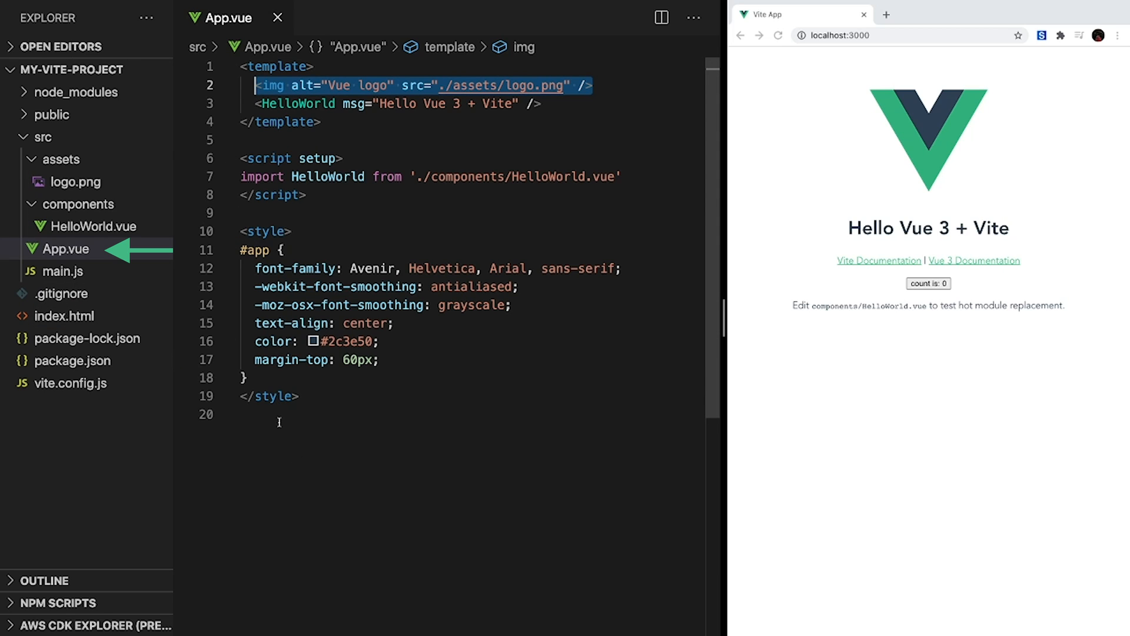
Examine App.vue's script setup import of HelloWorld and the msg prop passed to its tag.
left_click(61, 159)
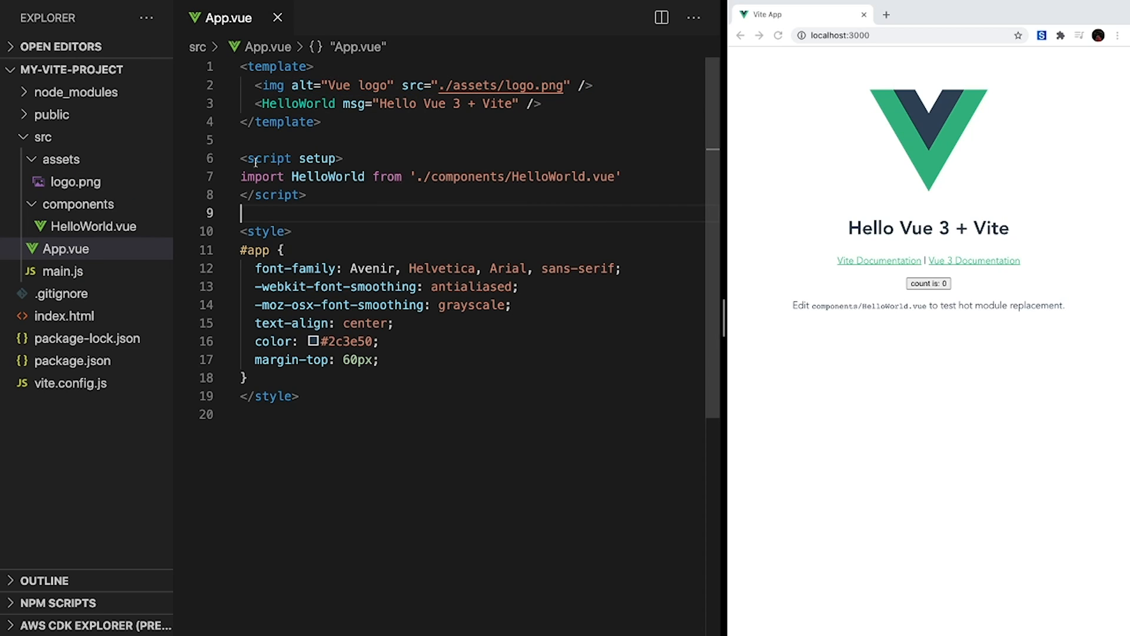
left_click(245, 158)
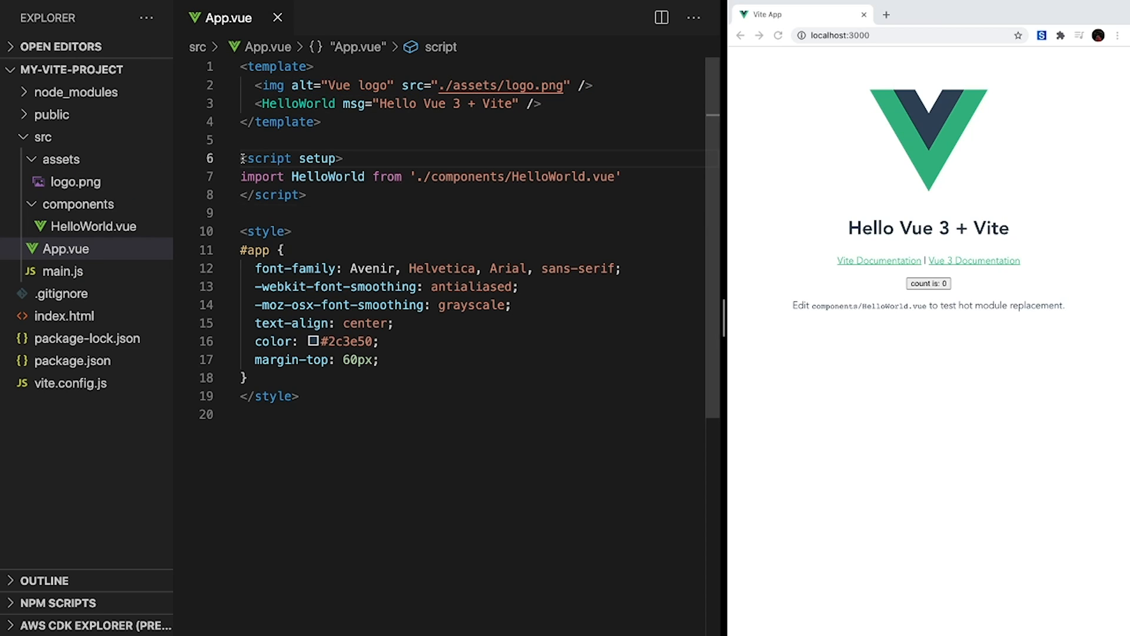
triple_click(432, 176)
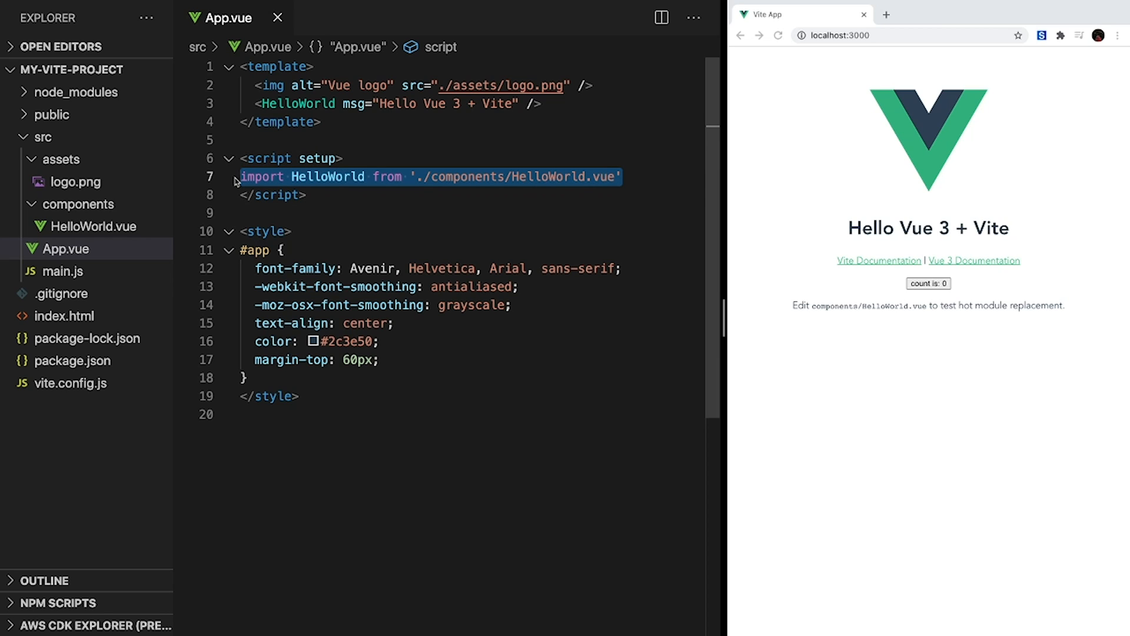
left_click(259, 104)
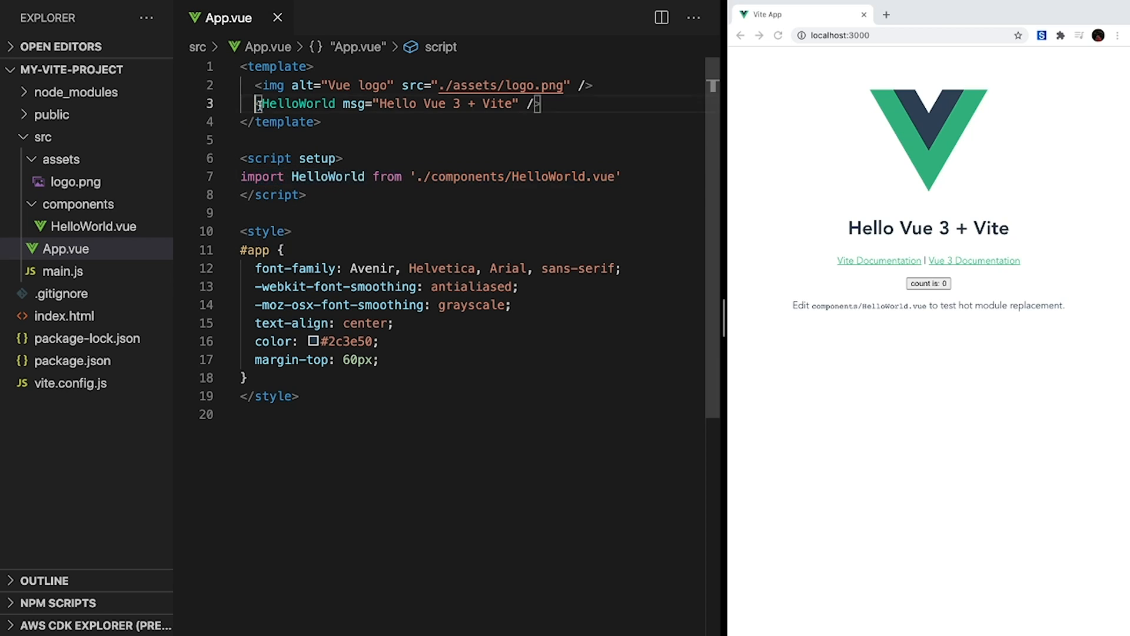
double_click(429, 103)
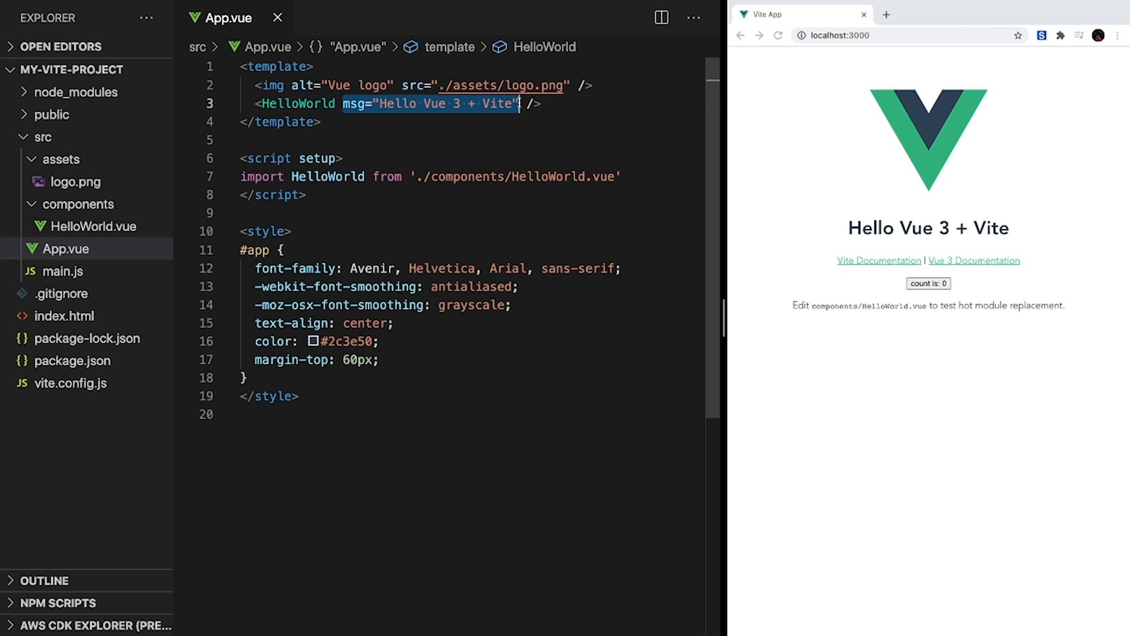
mouse_move(531, 221)
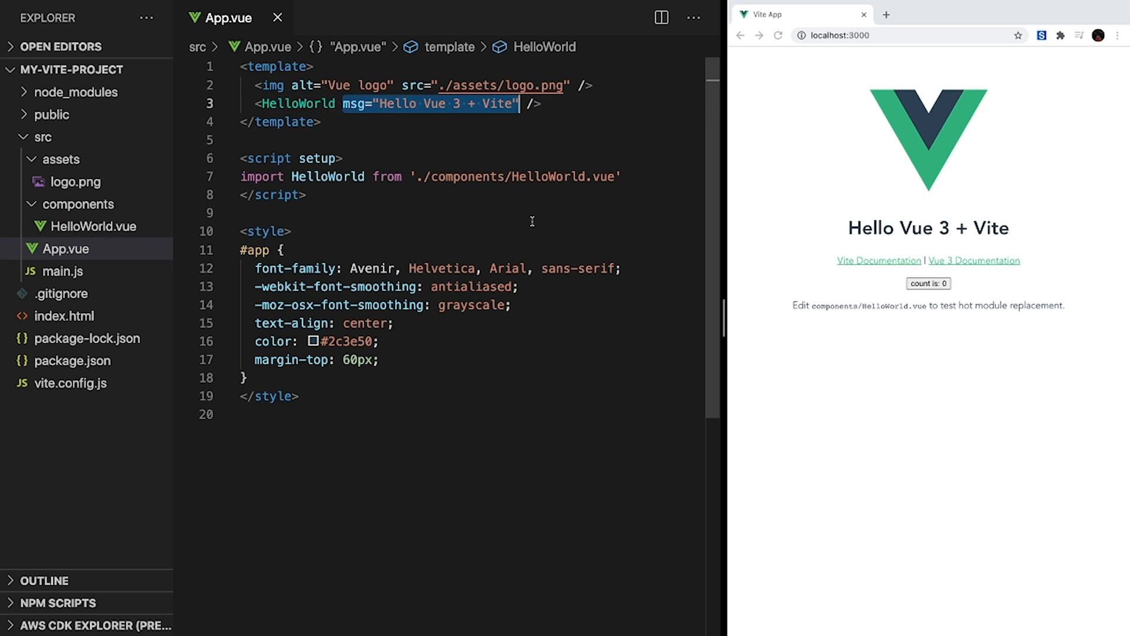
Change the HelloWorld msg prop to "Vite Project Tutorial".
type("V")
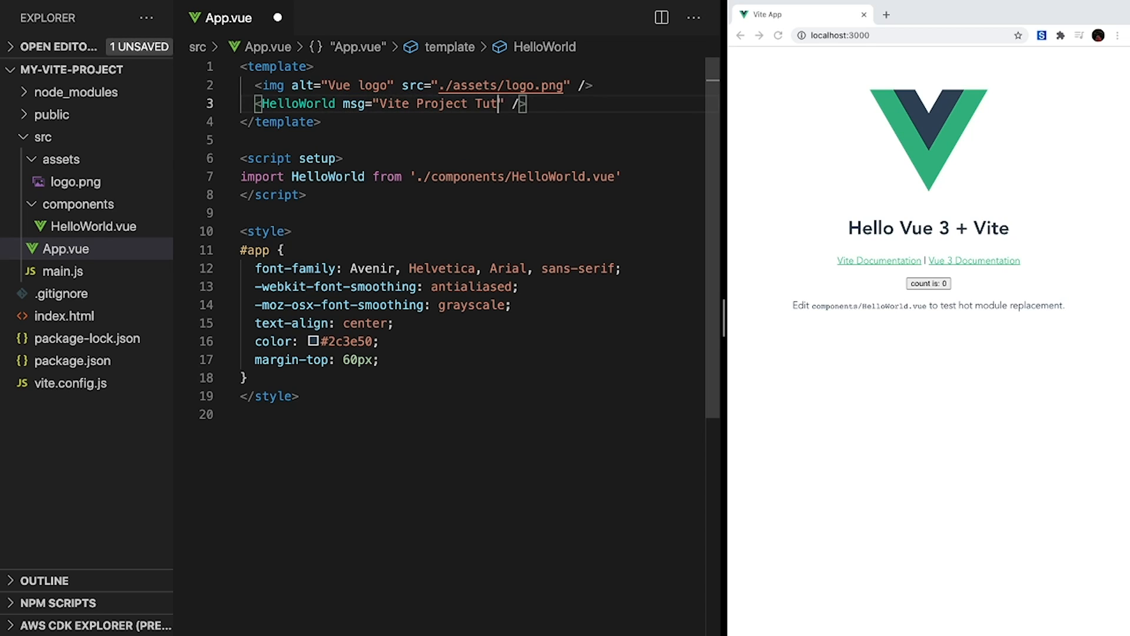
type("orial")
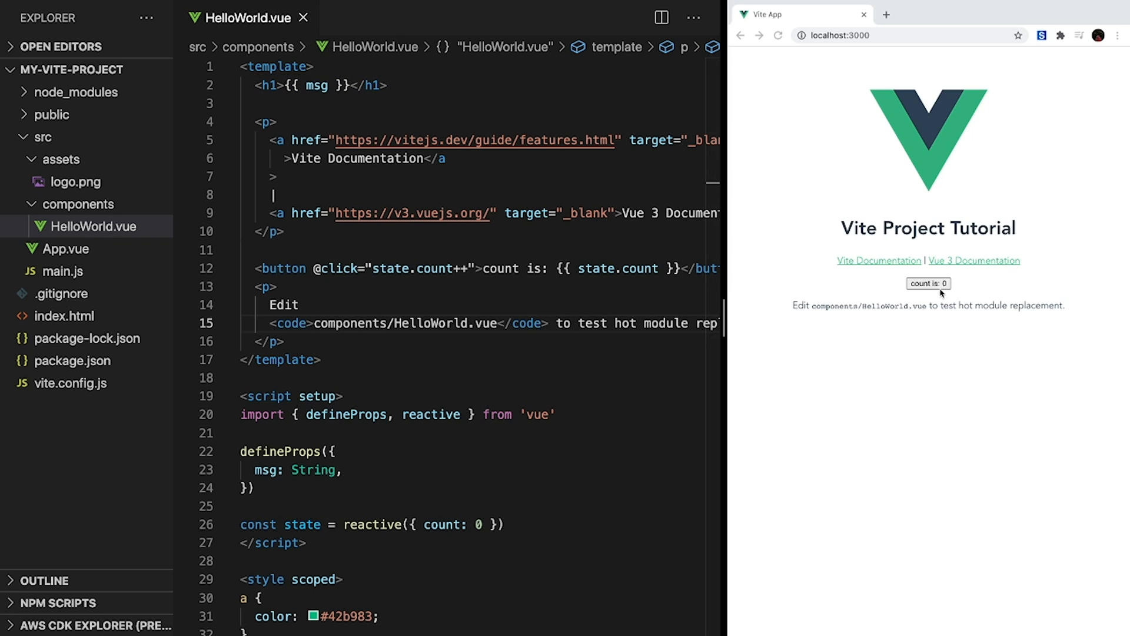
left_click(929, 284)
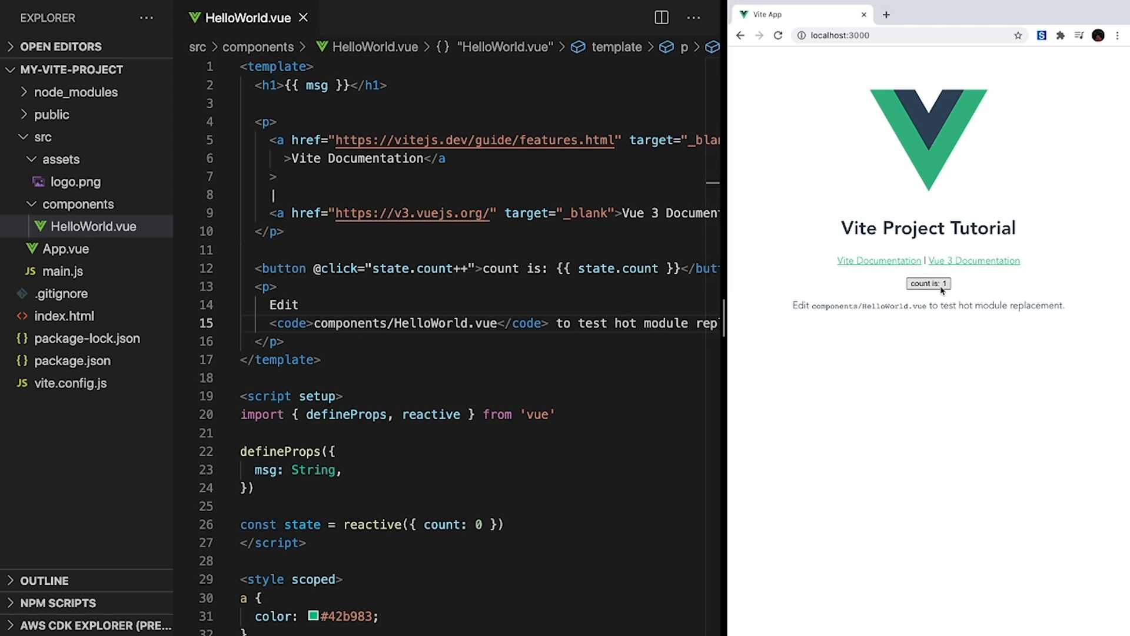
left_click(928, 284)
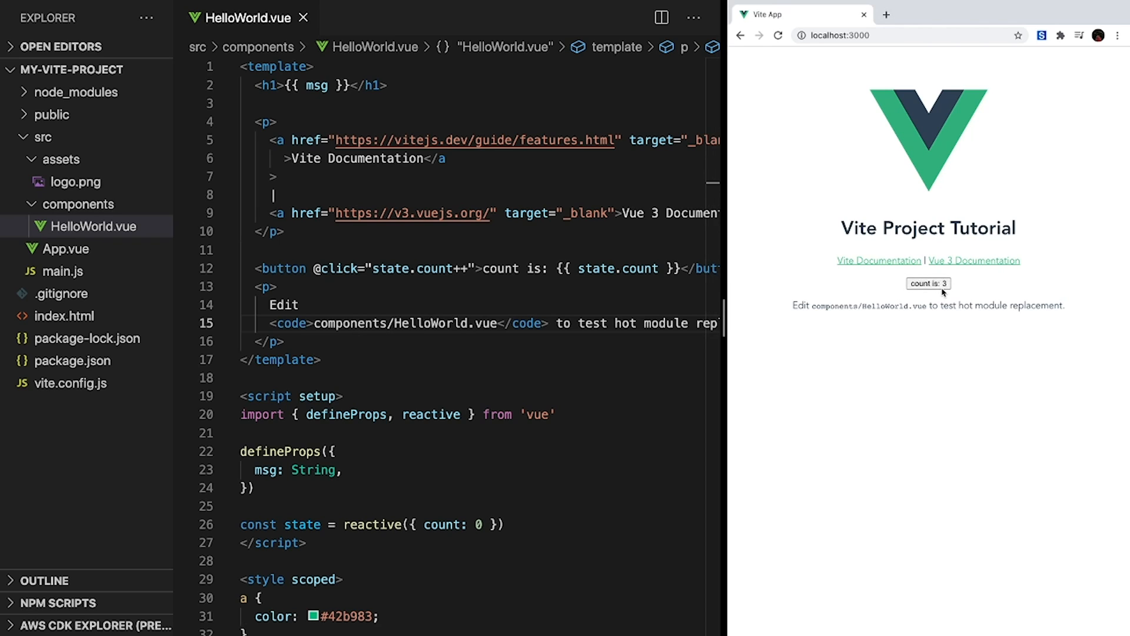
left_click(928, 283)
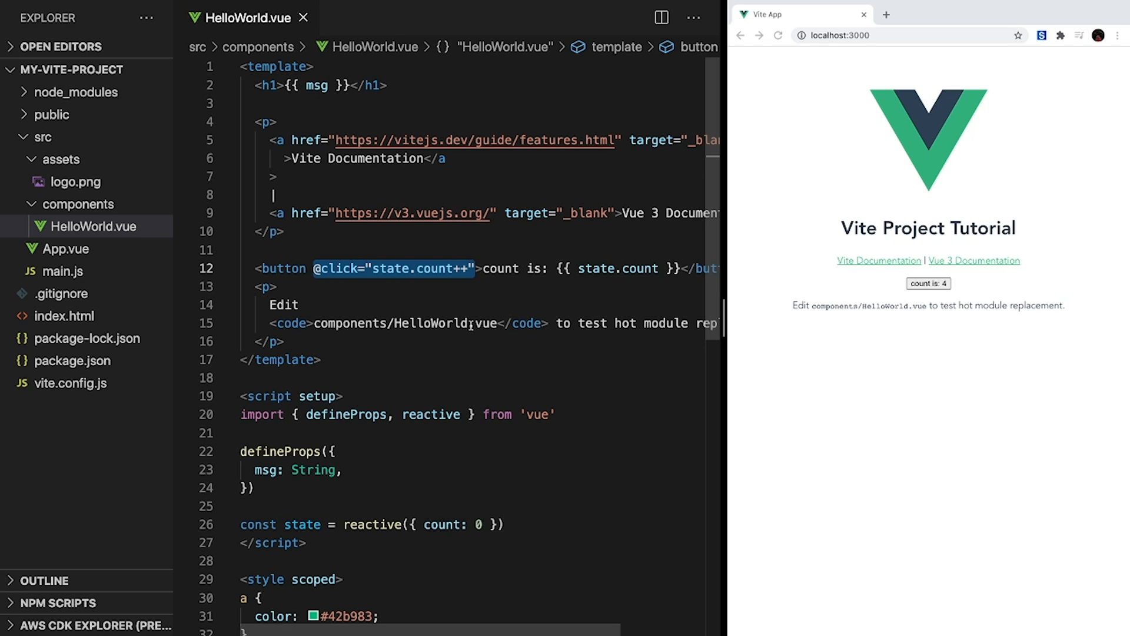
left_click(281, 341)
type("MyForm.vue")
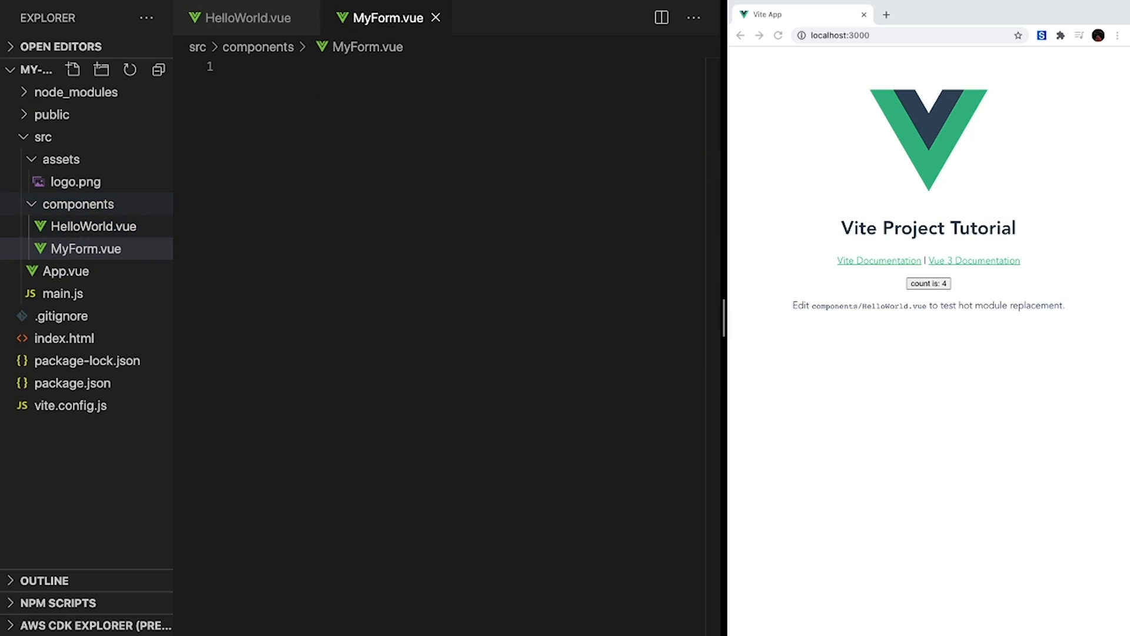
Write MyForm.vue with template, script and style blocks holding a Name text input and a Submit button.
type("<template></template>")
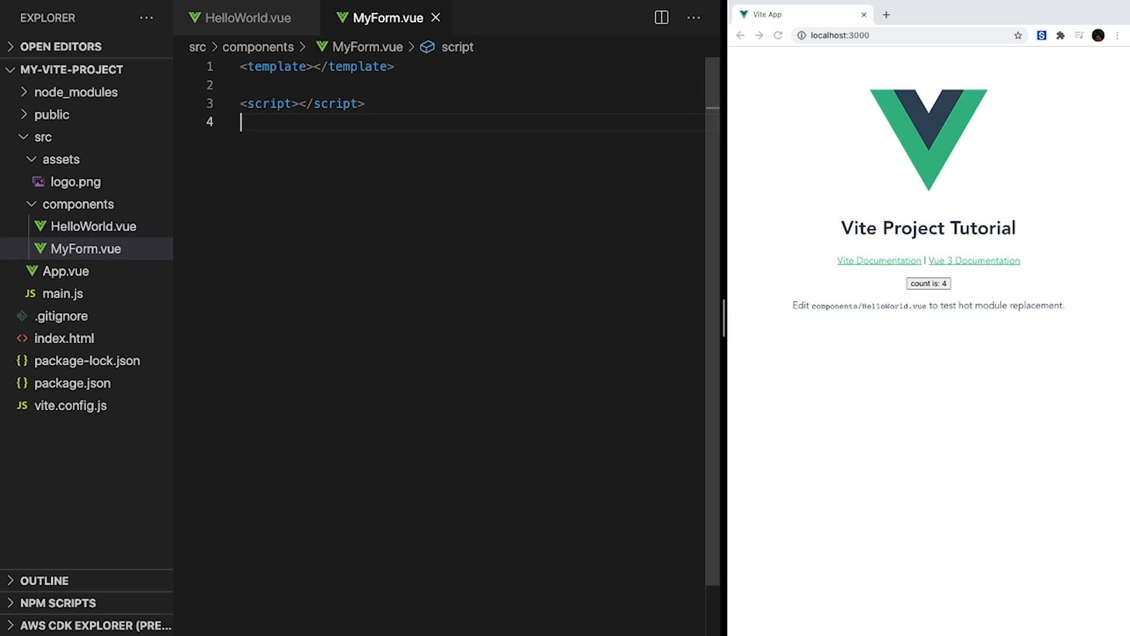
type("<style></style>")
type("<div>")
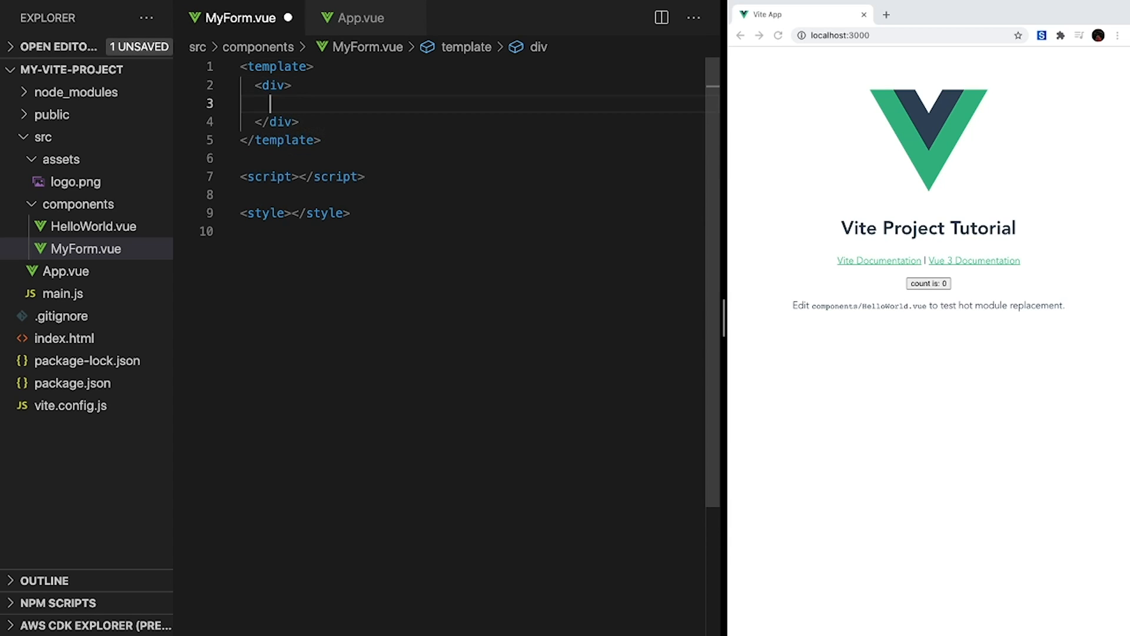
type("<input type=\"text\" placeholder=\"Name\" />")
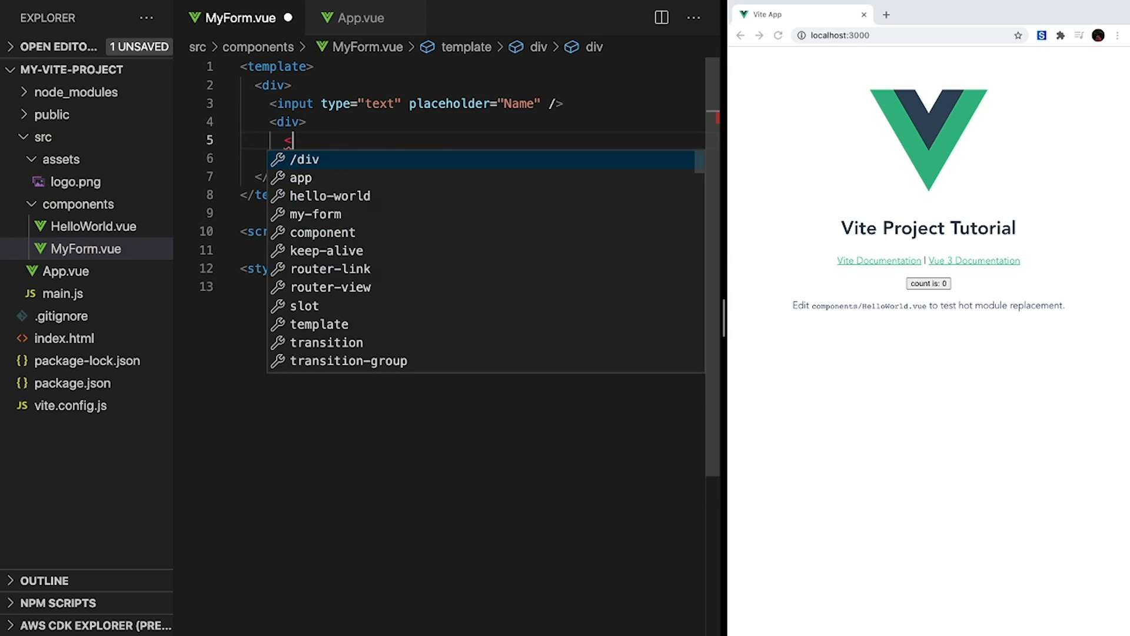
type("button>Submit</button>")
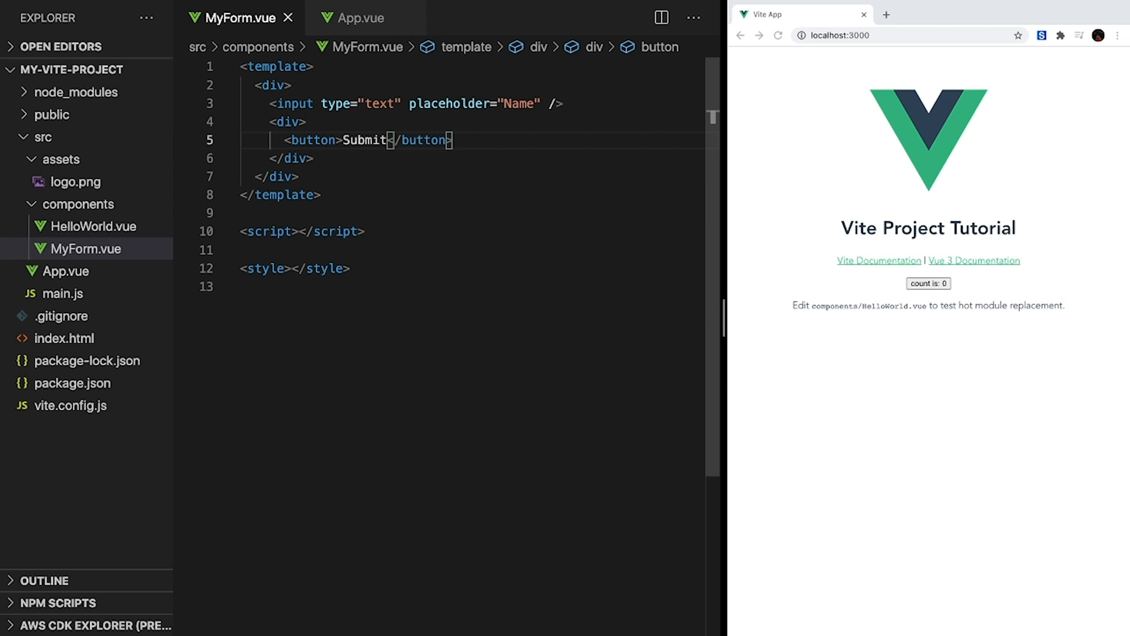
left_click(360, 17)
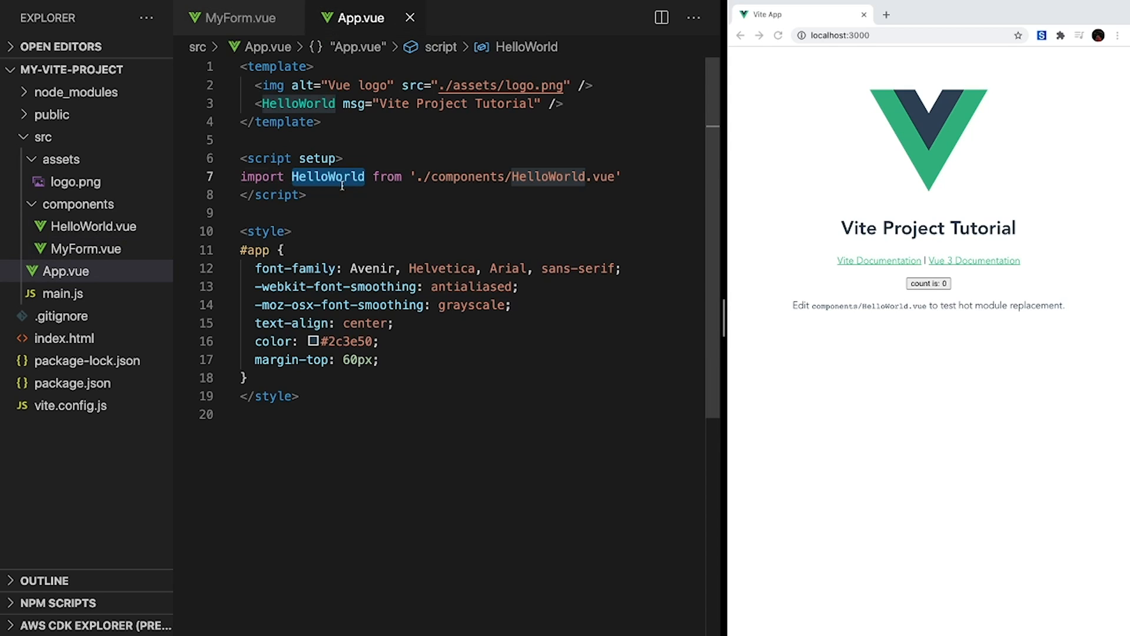
Swap App.vue's HelloWorld import and tag for MyForm from ./components/MyForm.vue.
type("MyForm />")
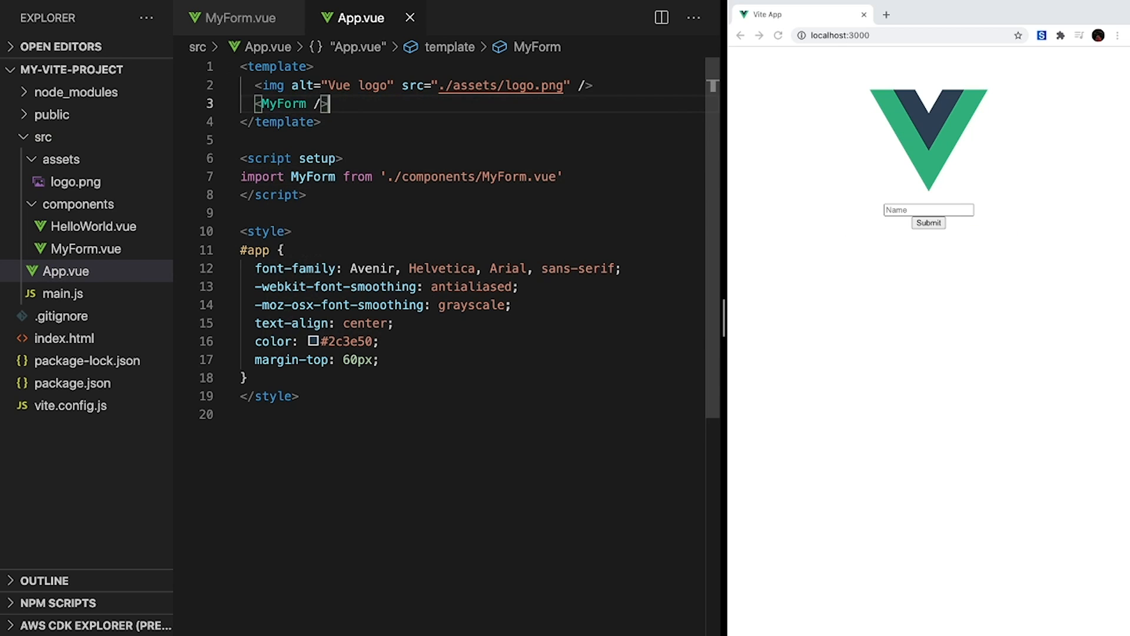
left_click(241, 17)
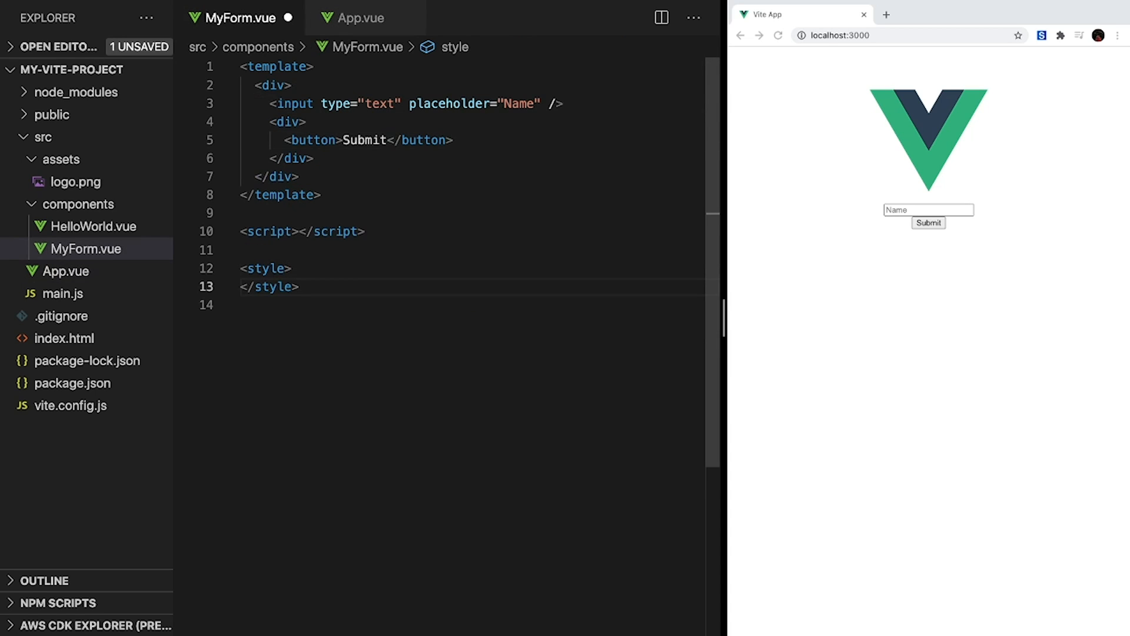
Style input[type='text'] with padding 5px and button margin-top 20px, then begin export default with setup().
type("input[type='text'] {")
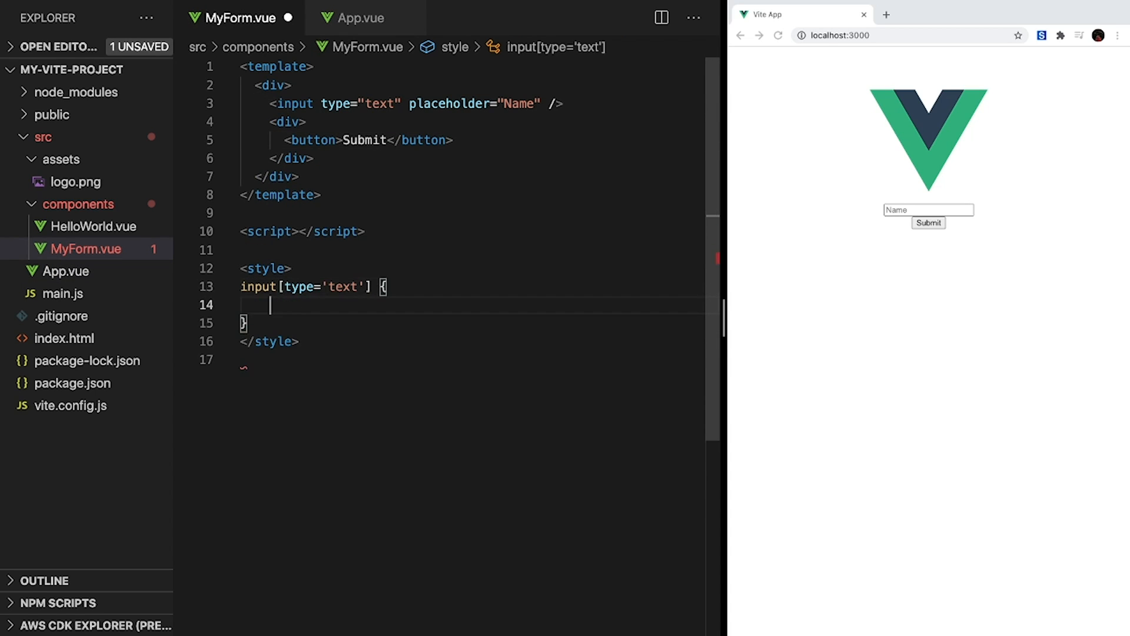
type("padding: 5px;")
type("margin-top: 20px;")
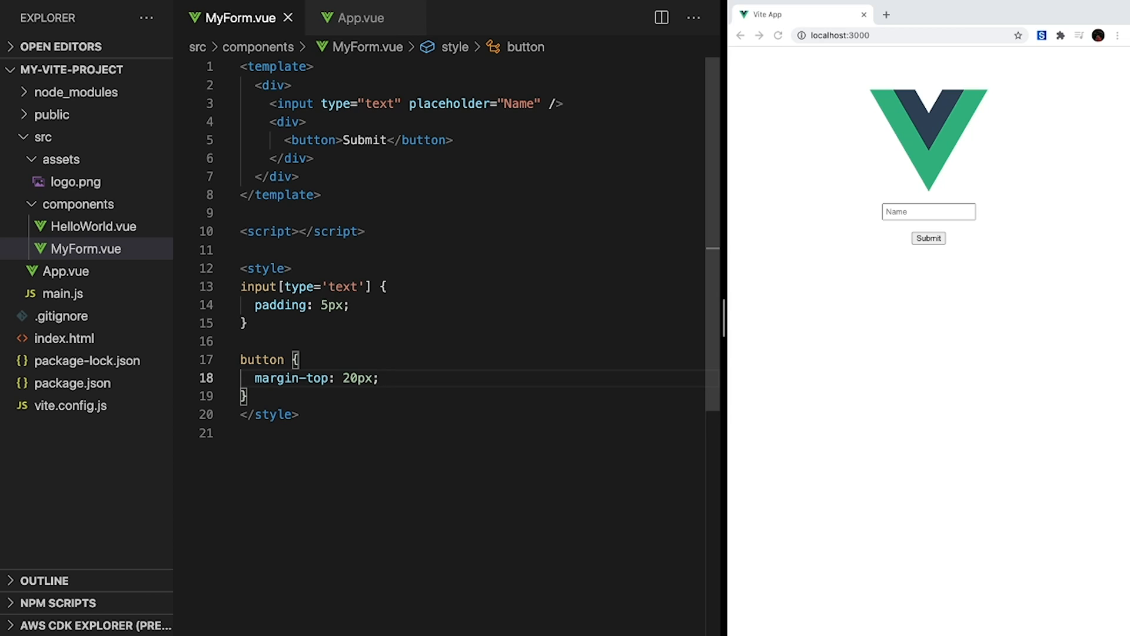
left_click(93, 226)
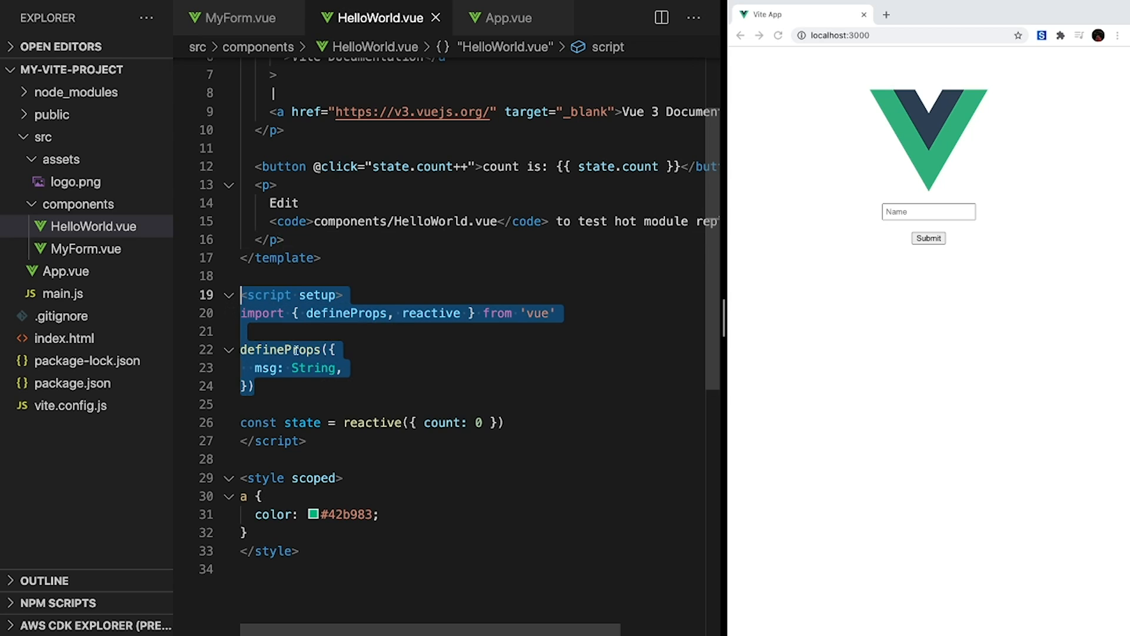
type("setup () {")
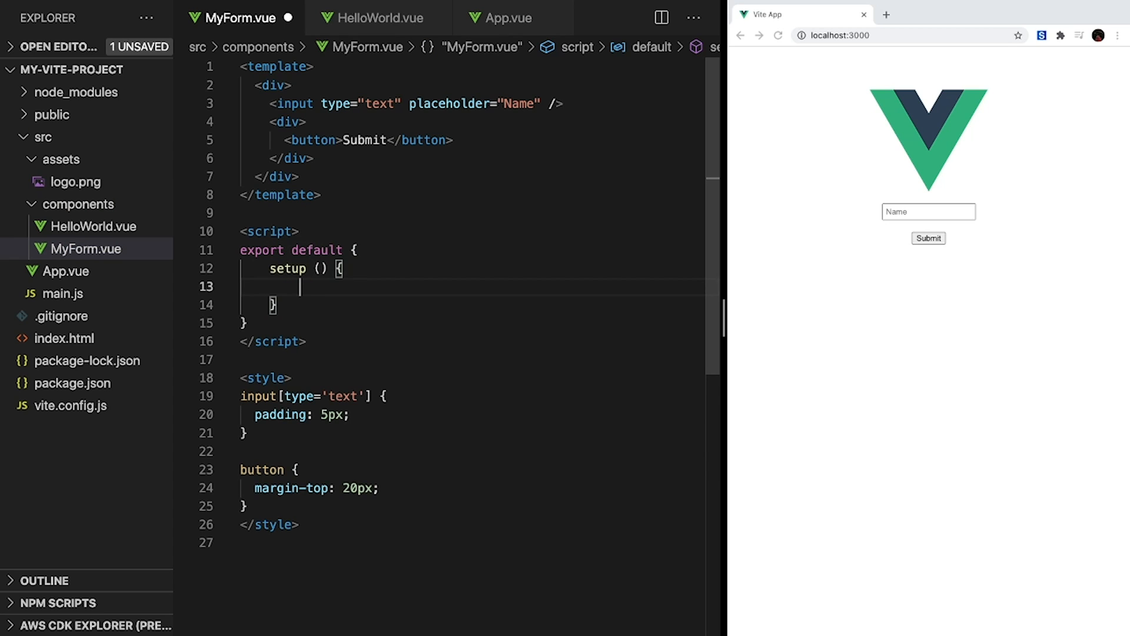
Import ref from vue, declare const name = ref('') in setup and bind the input with v-model="name".
type("import { ref } from 'vue'")
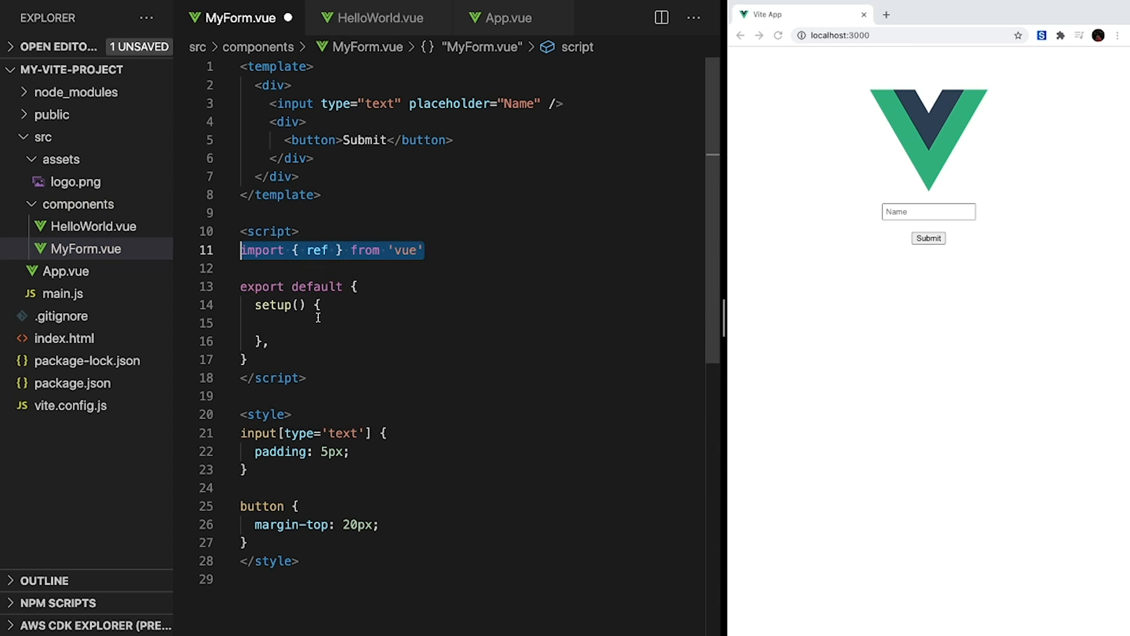
left_click(320, 322)
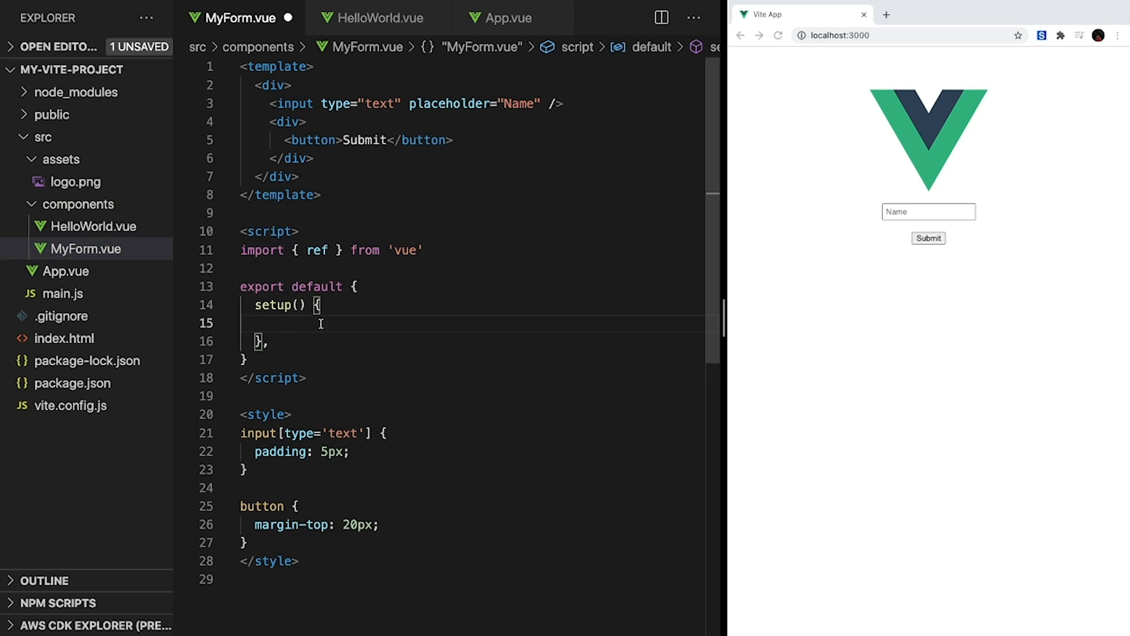
type("const name = ref('')")
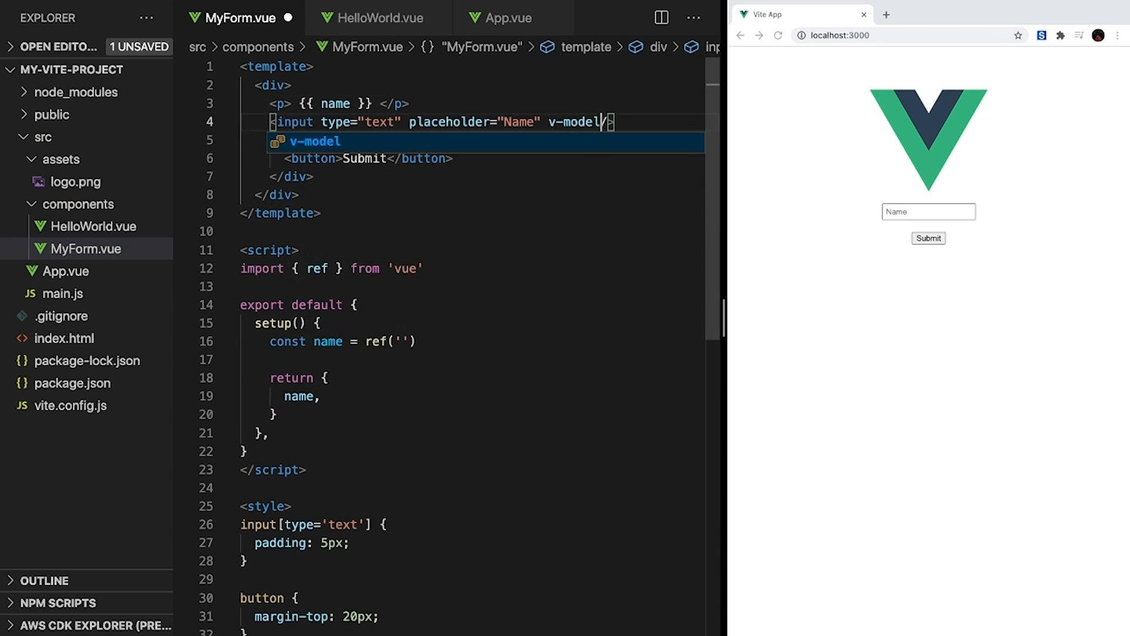
type("=\"name\"")
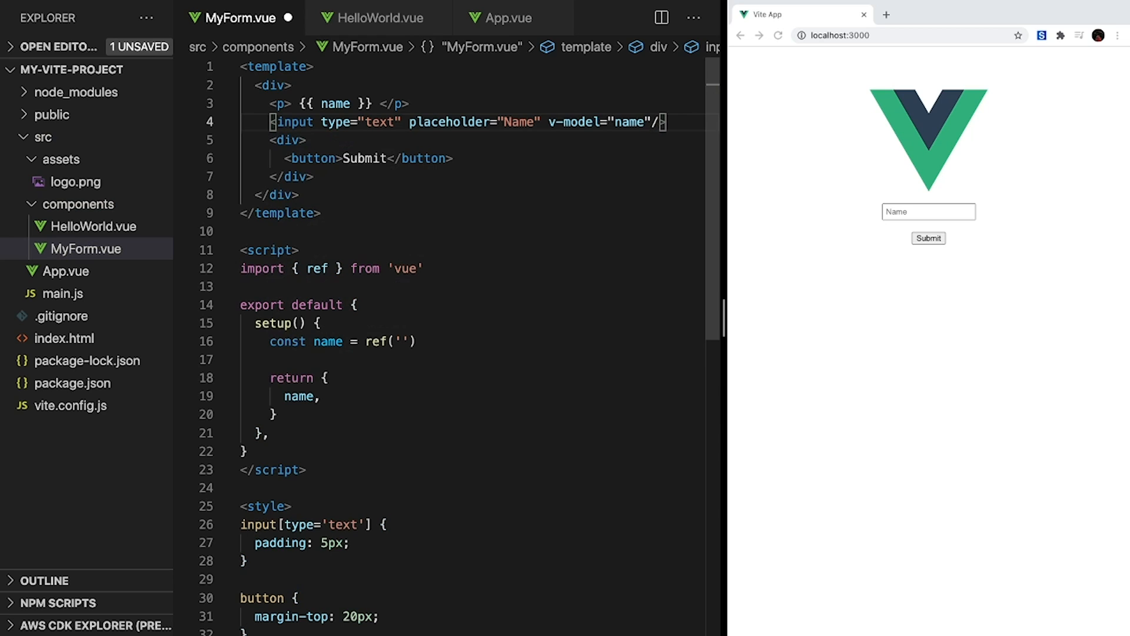
key("ctrl+s")
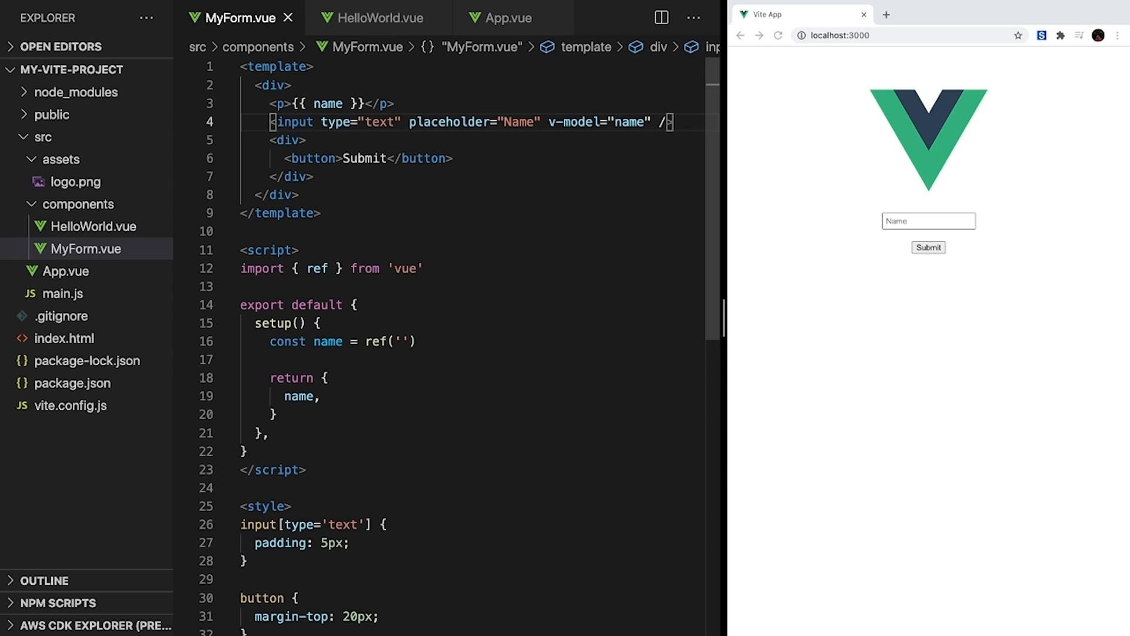
Test the binding by typing into the Name field and watching the echoed paragraph update.
type("Hello!")
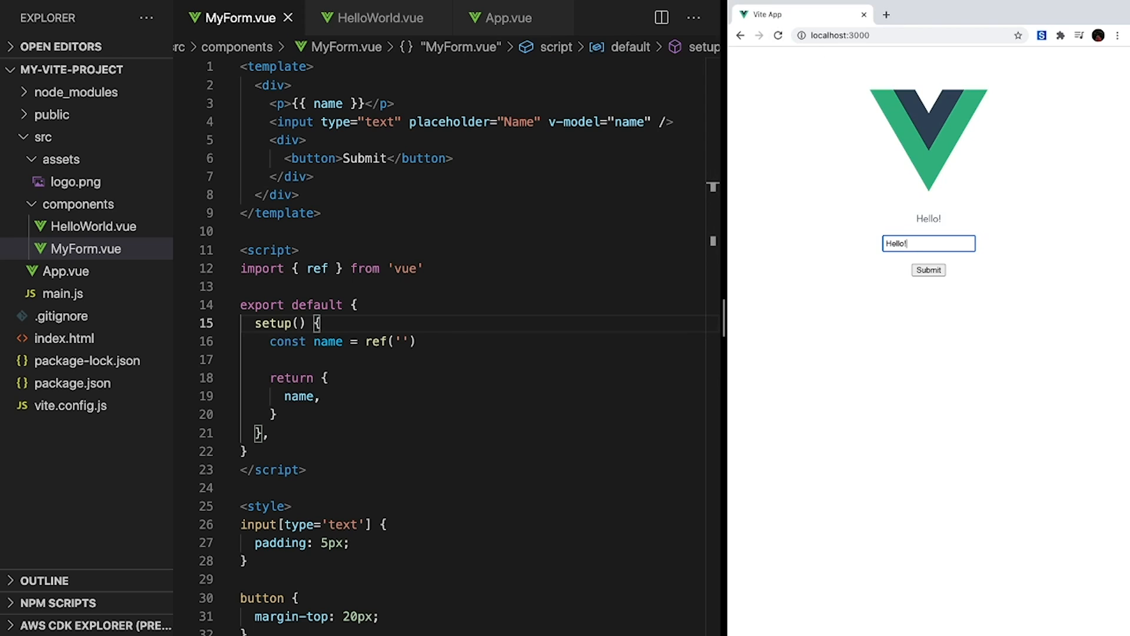
type("Everything")
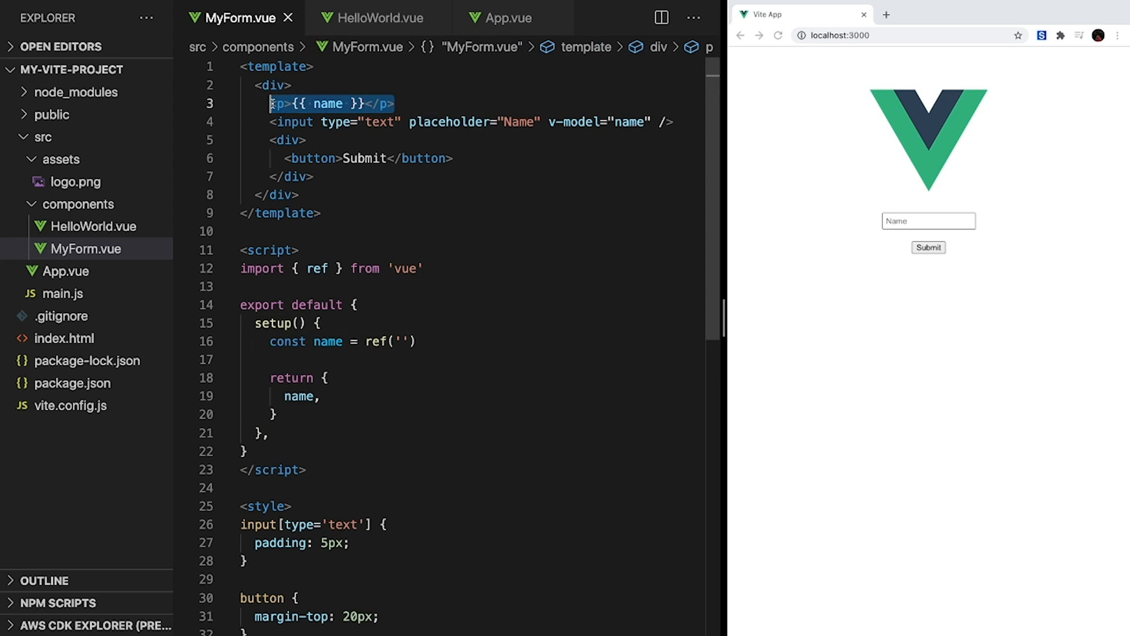
Remove the echo paragraph and add submitForm logging `Form submitted! Name = ${name.value}`, returned from setup.
key("Backspace")
type(" @click=\"submitForm")
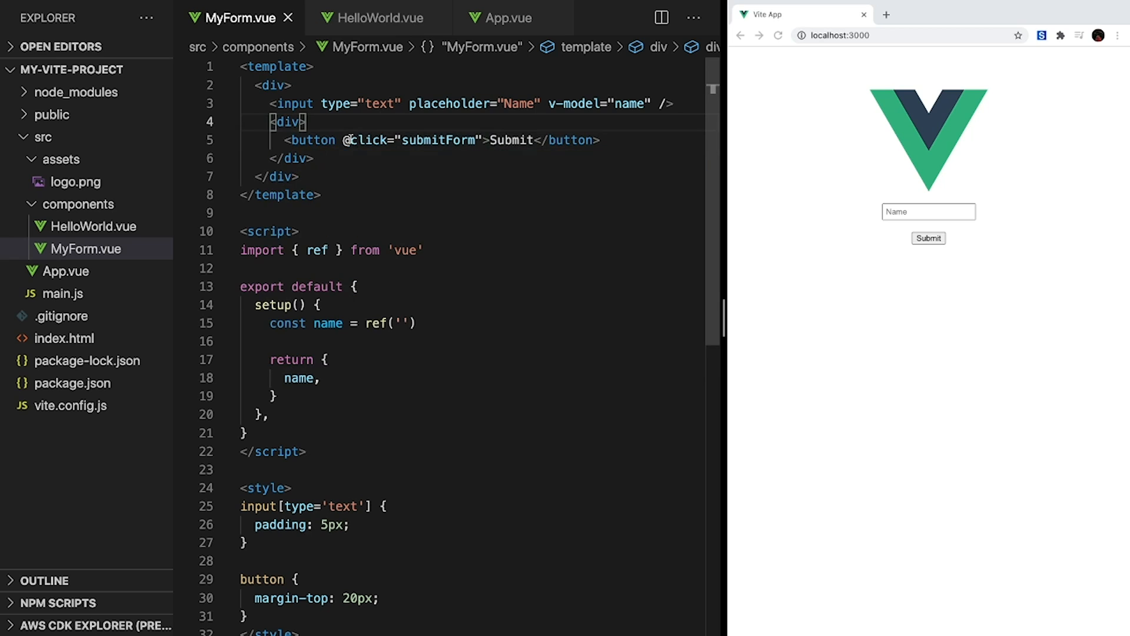
type("c")
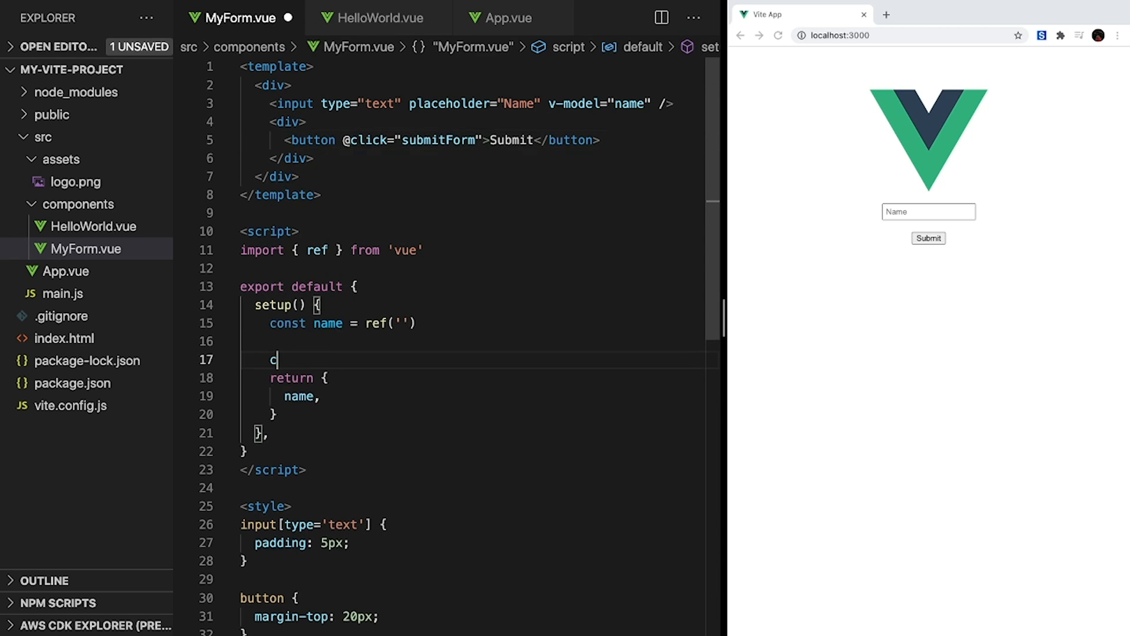
type("onst submitForm = (")
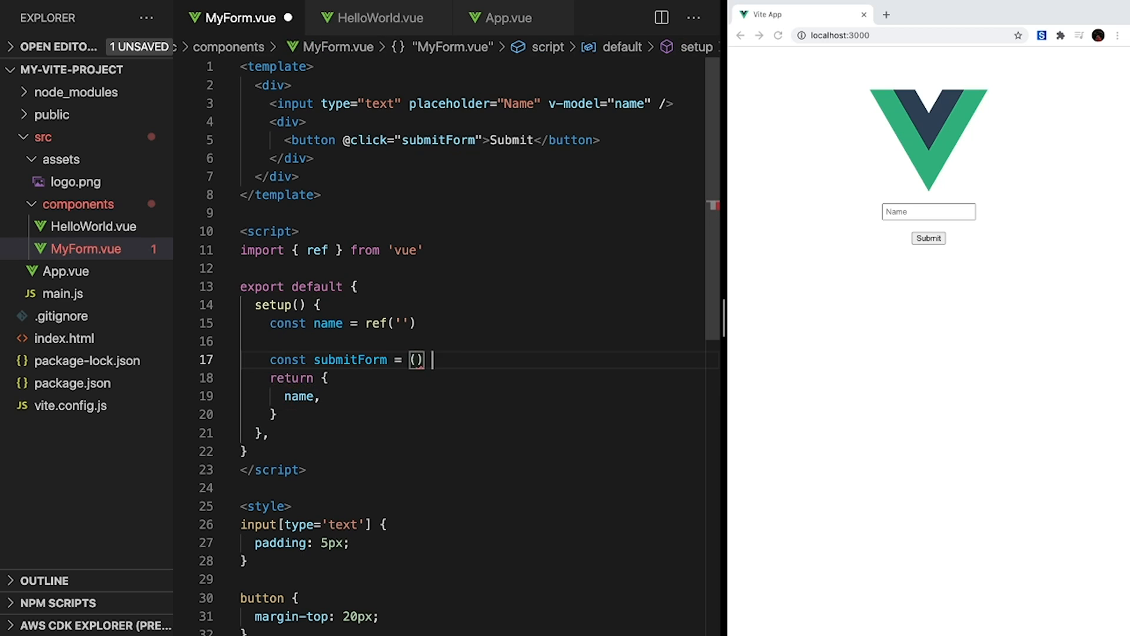
type("=> {")
type("console.log(`Form submitted! Name = ${")
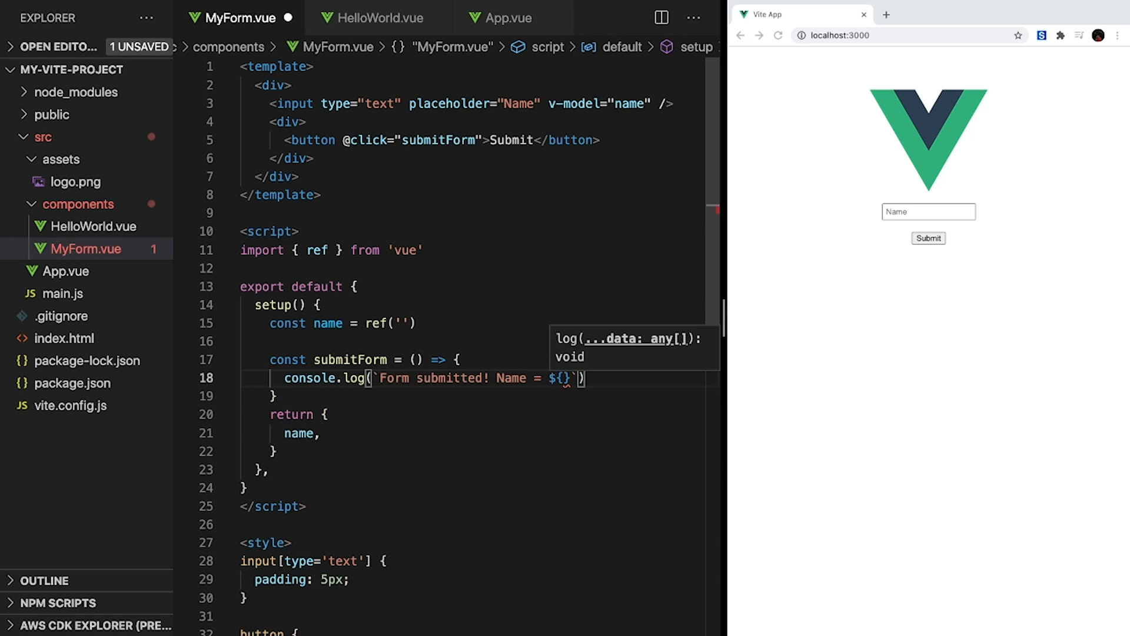
type("name.value")
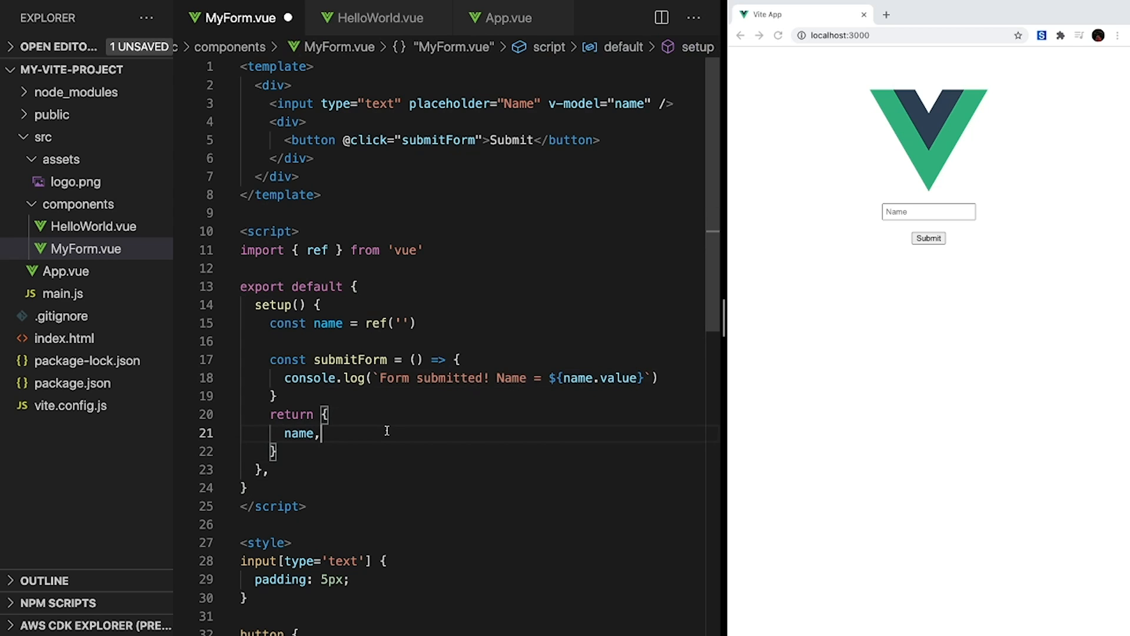
type("submitForm,")
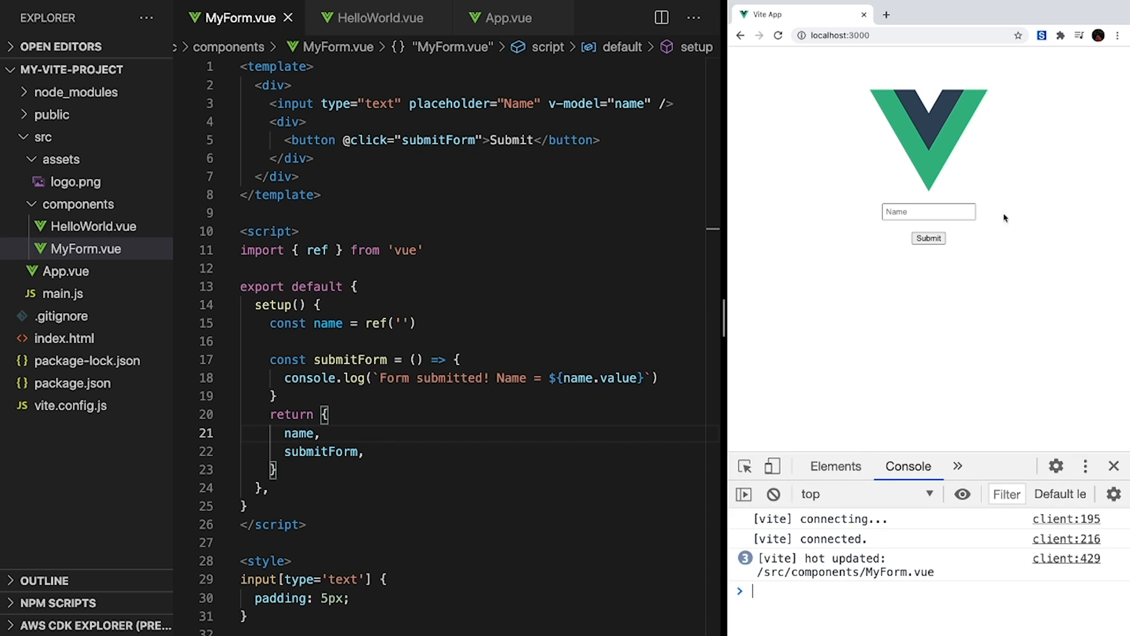
Submit the form with an empty name, then focus the name field to enter Matt.
left_click(929, 238)
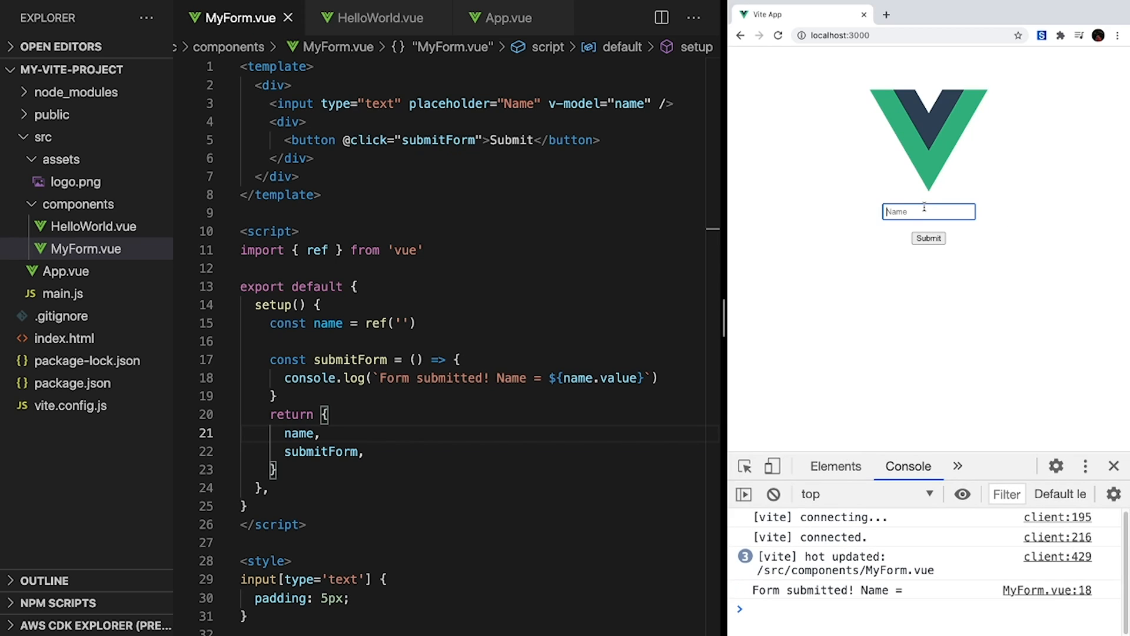
left_click(929, 239)
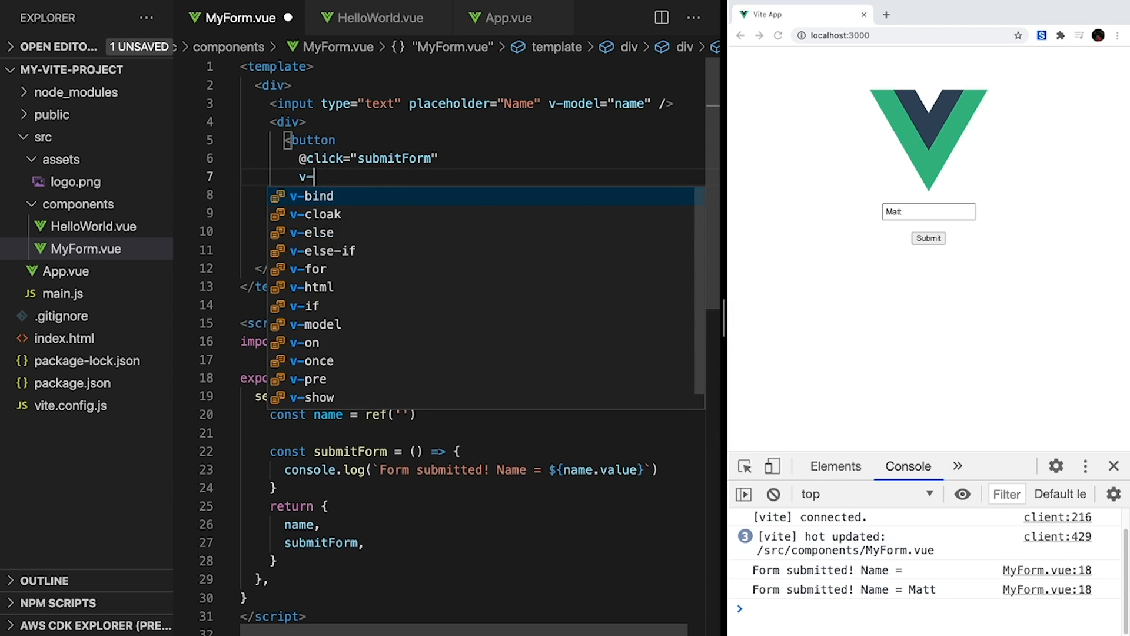
Add v-bind:disabled="name.length == 0" to the submit button.
type("bind:disabled")
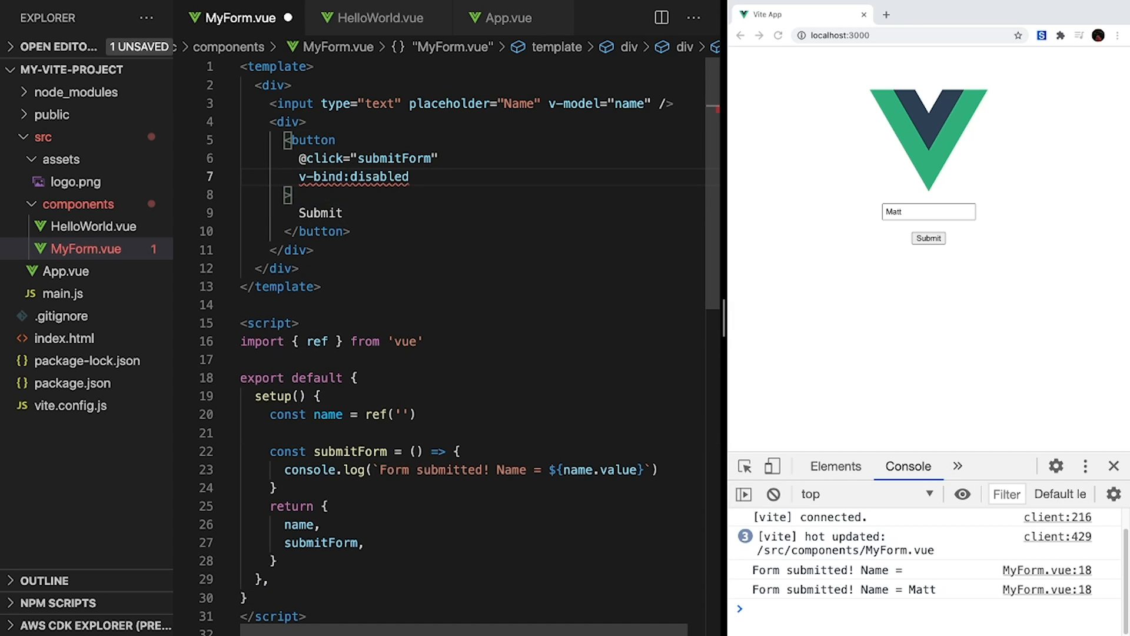
type("=\"name.length == 0\"")
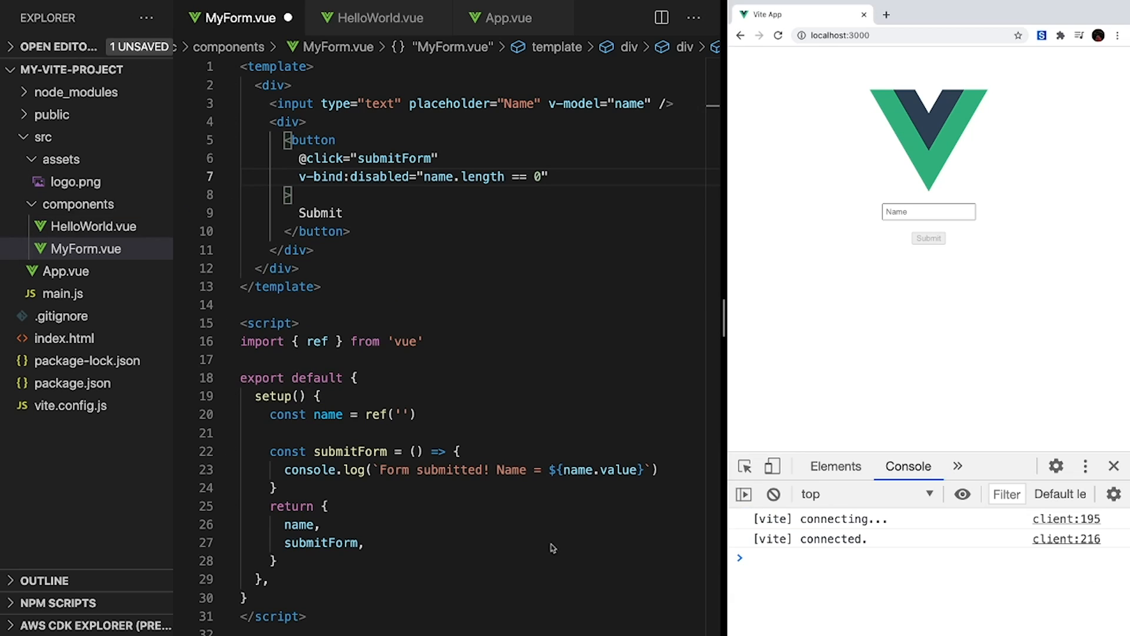
mouse_move(929, 238)
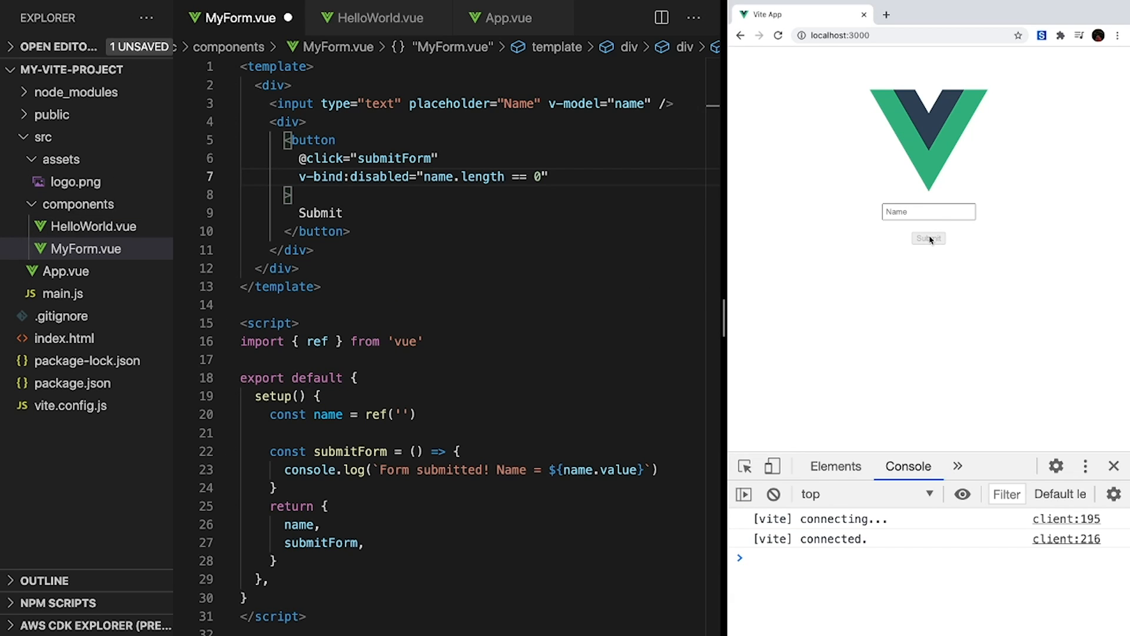
Enter Matt in the browser and submit to confirm the name still logs.
type("Matt")
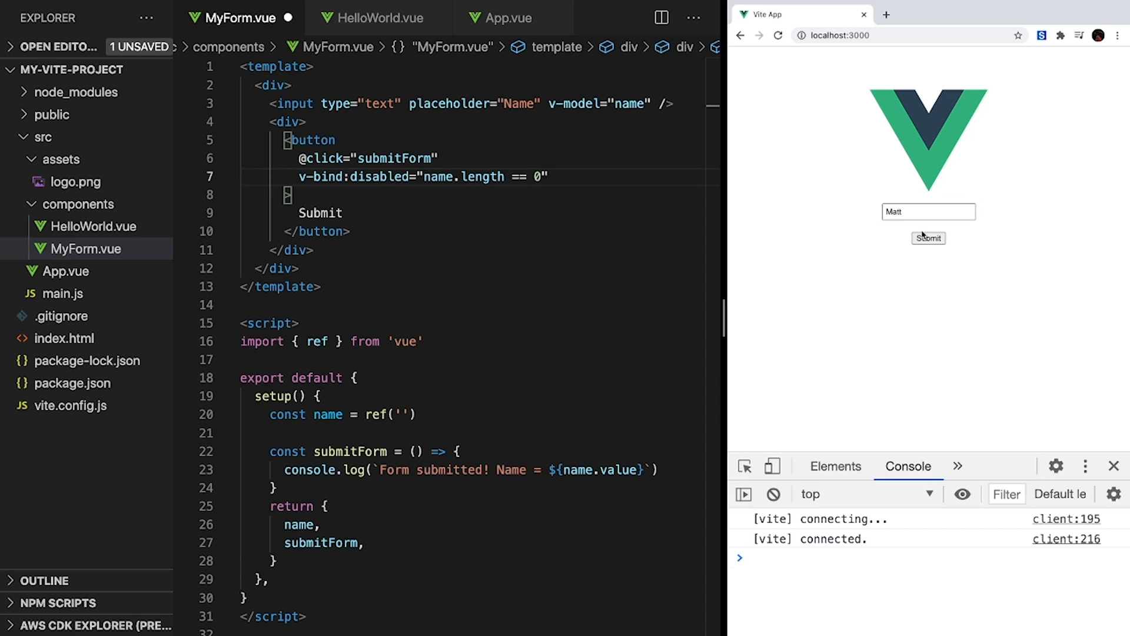
left_click(928, 237)
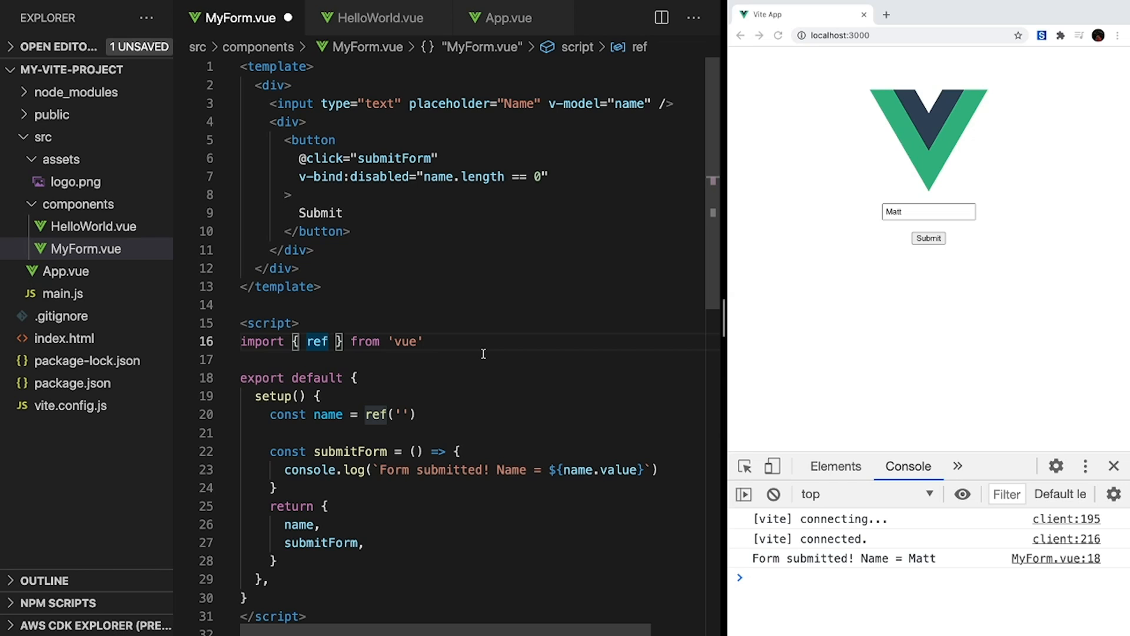
Import onMounted, declare const el = ref(), return el, and bind ref="el" on the input.
type(", onMounted")
type("onMounted(() => {")
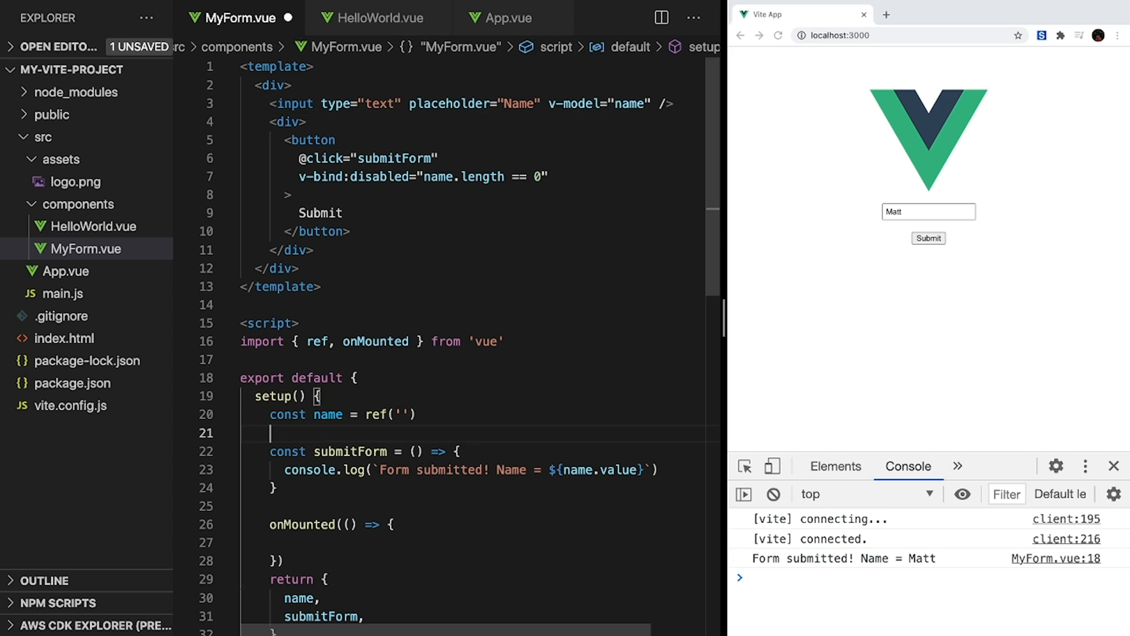
type("const el = ref(")
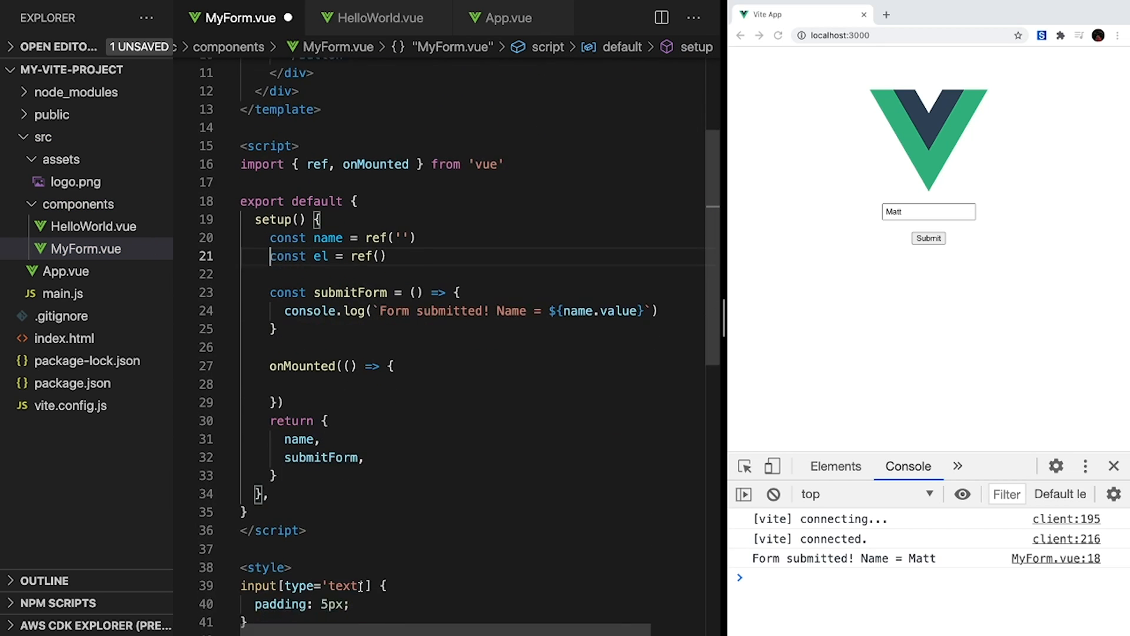
type("el,")
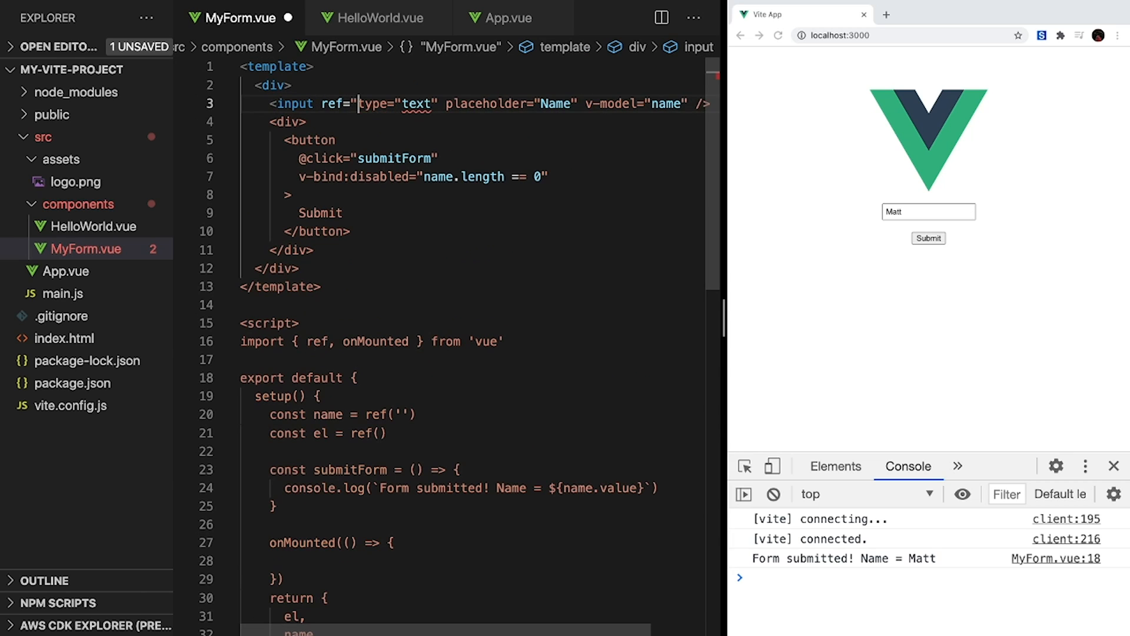
type("el")
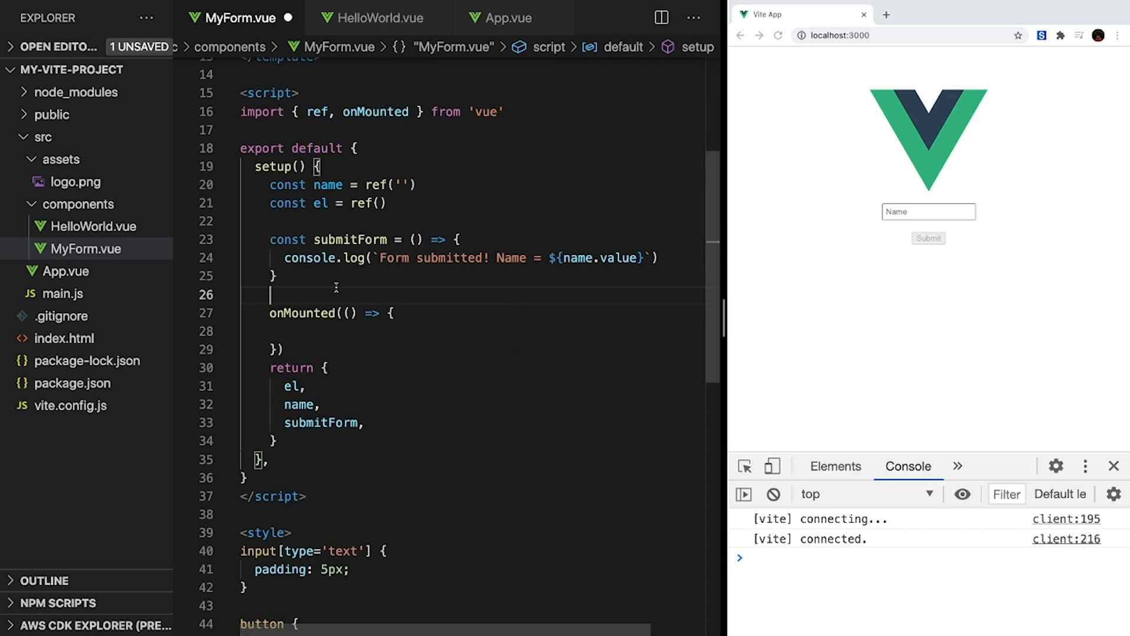
Log the el reference with console.log inside onMounted.
type("console.log")
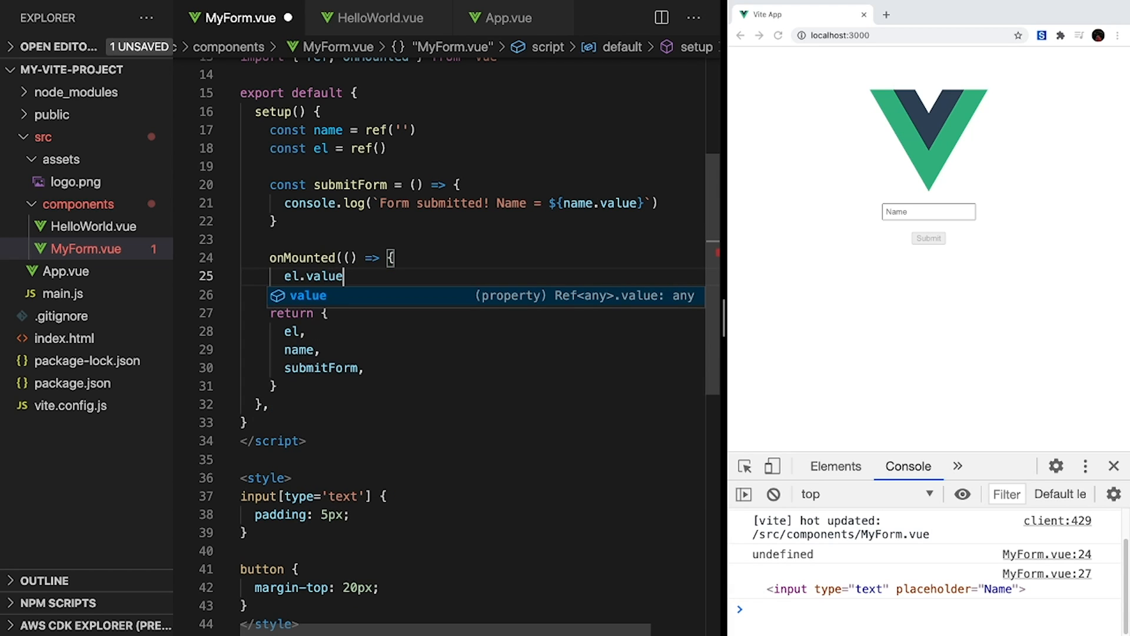
Call el.value.focus() in onMounted, reload, and submit the name hi to confirm auto-focus.
type(".focus()")
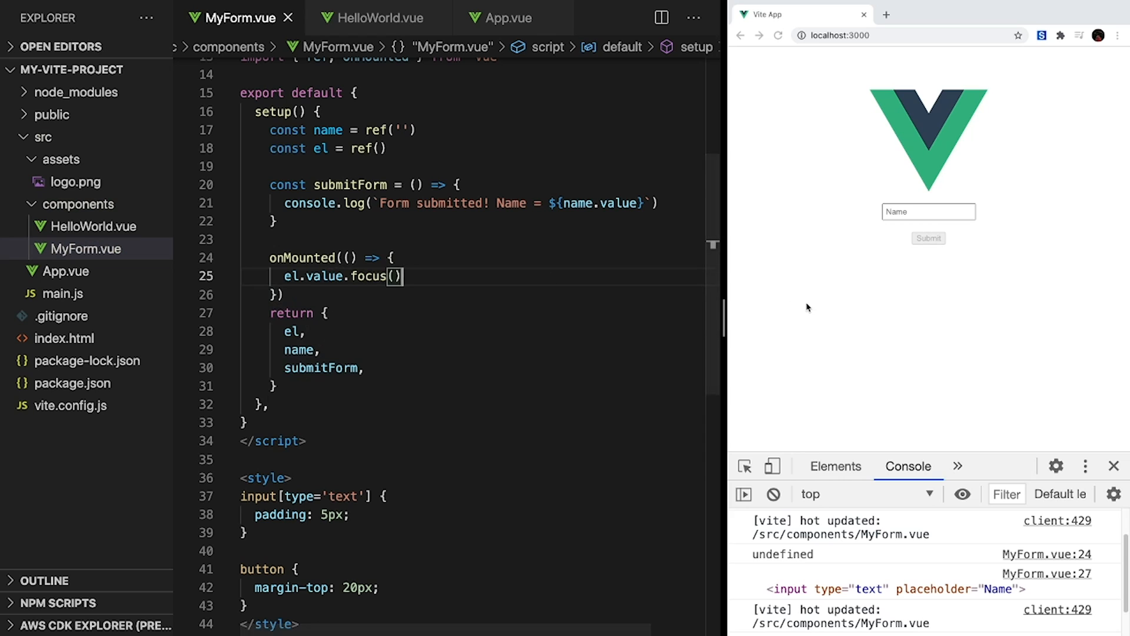
left_click(778, 35)
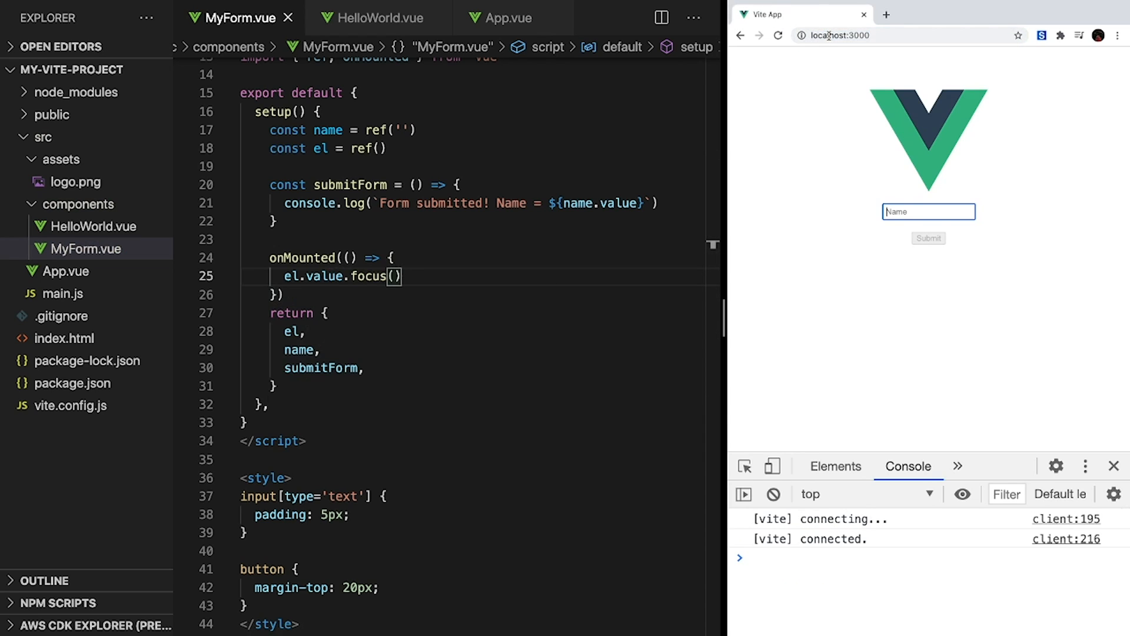
type("hi")
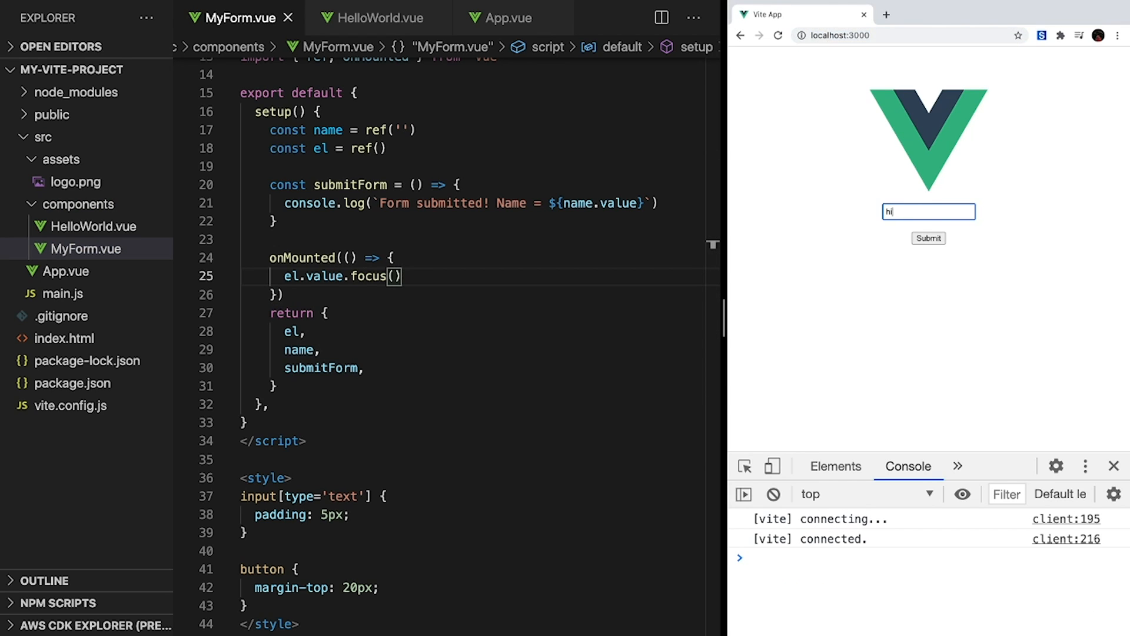
left_click(928, 239)
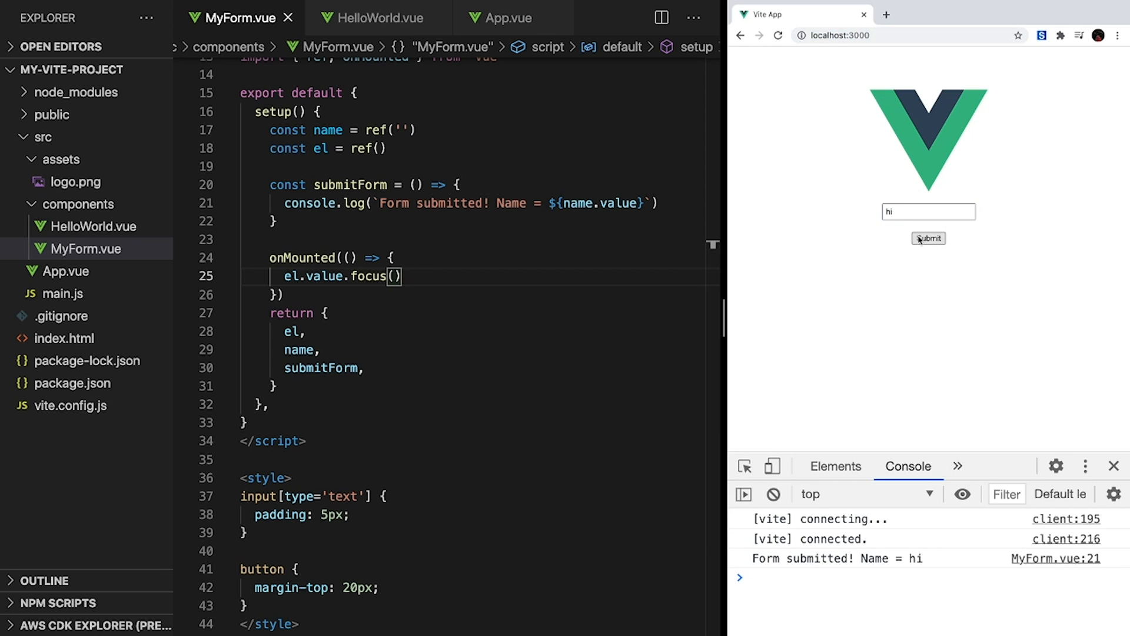